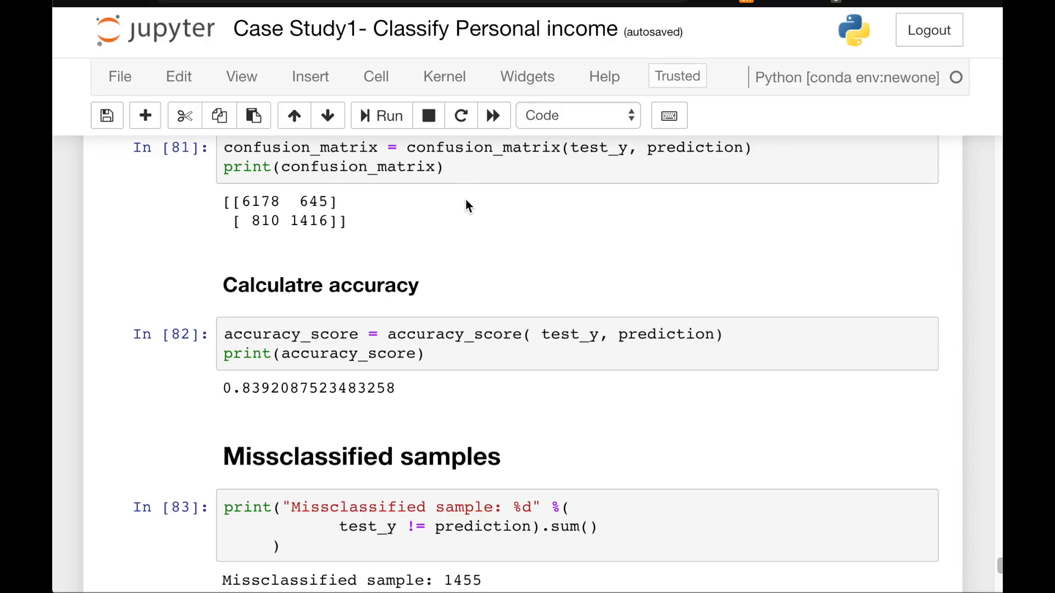
Define an empty list: Missclassified_sample = [] in the cell under the K-value heading.
scroll(up, 3)
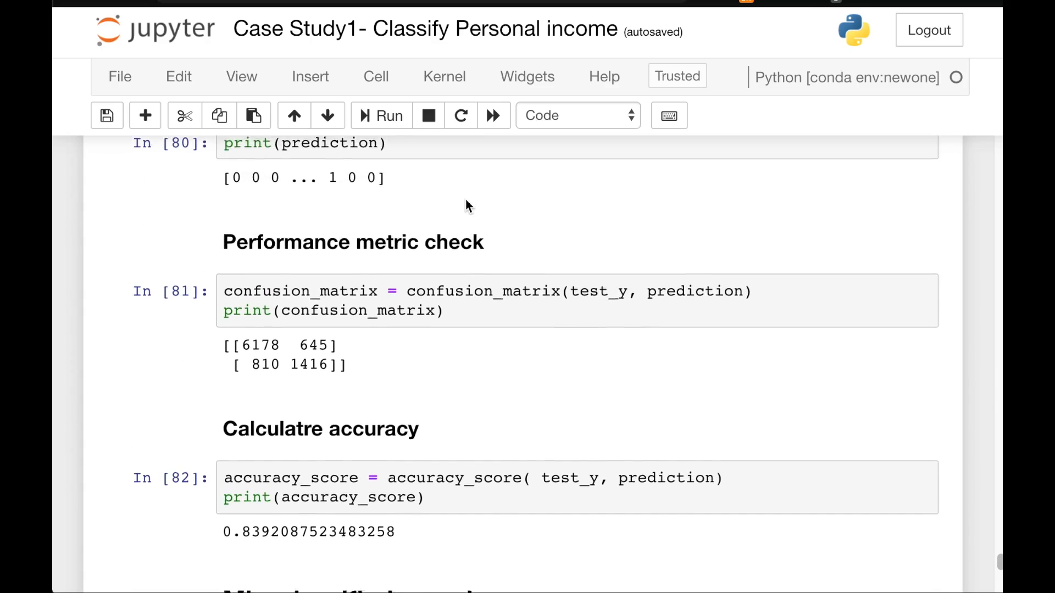
scroll(down, 3)
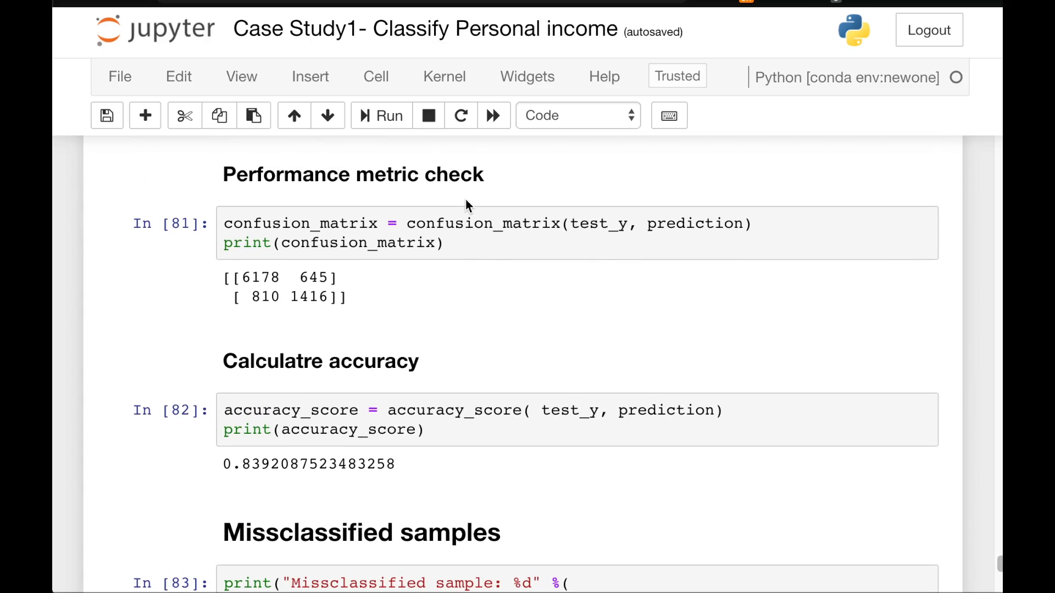
scroll(down, 3)
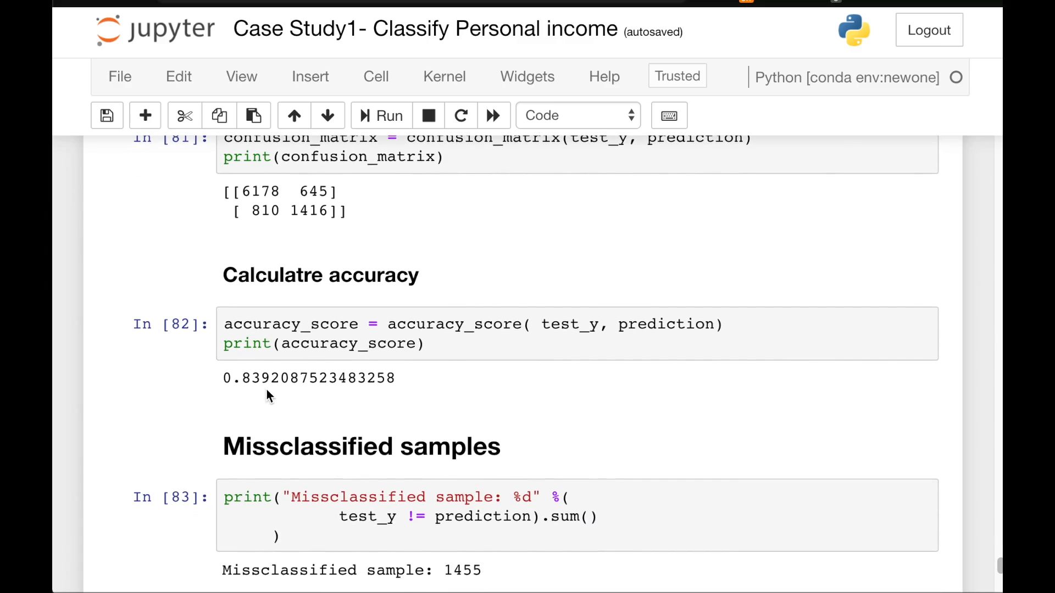
mouse_move(490, 402)
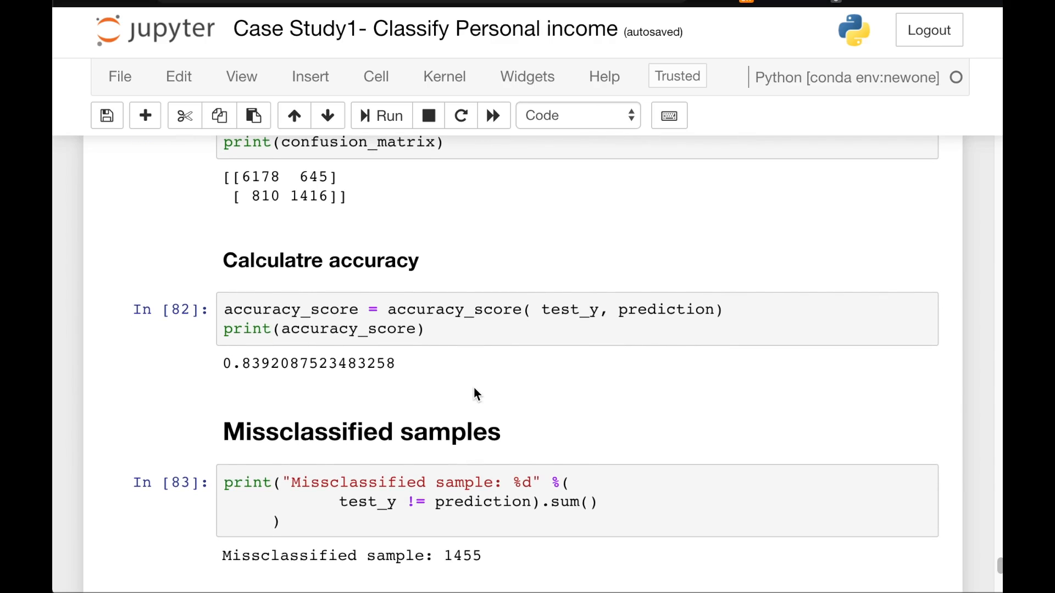
mouse_move(625, 379)
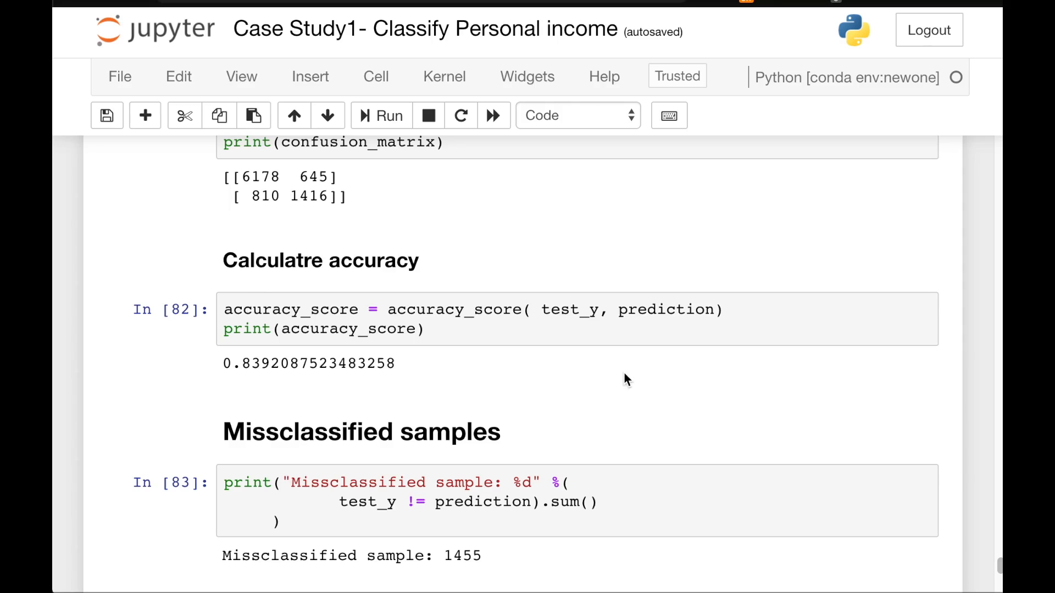
mouse_move(631, 383)
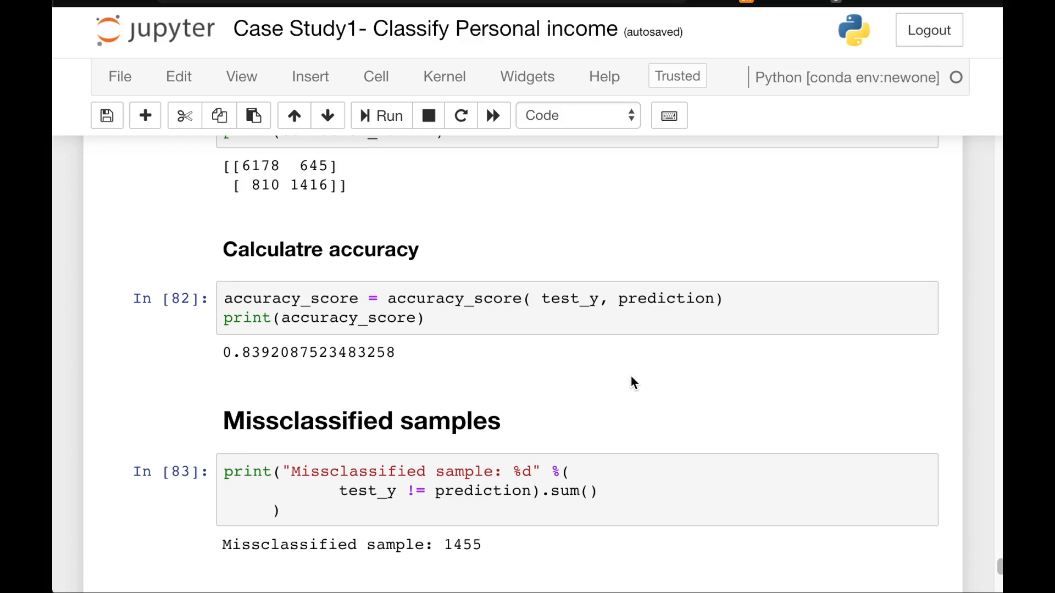
scroll(down, 3)
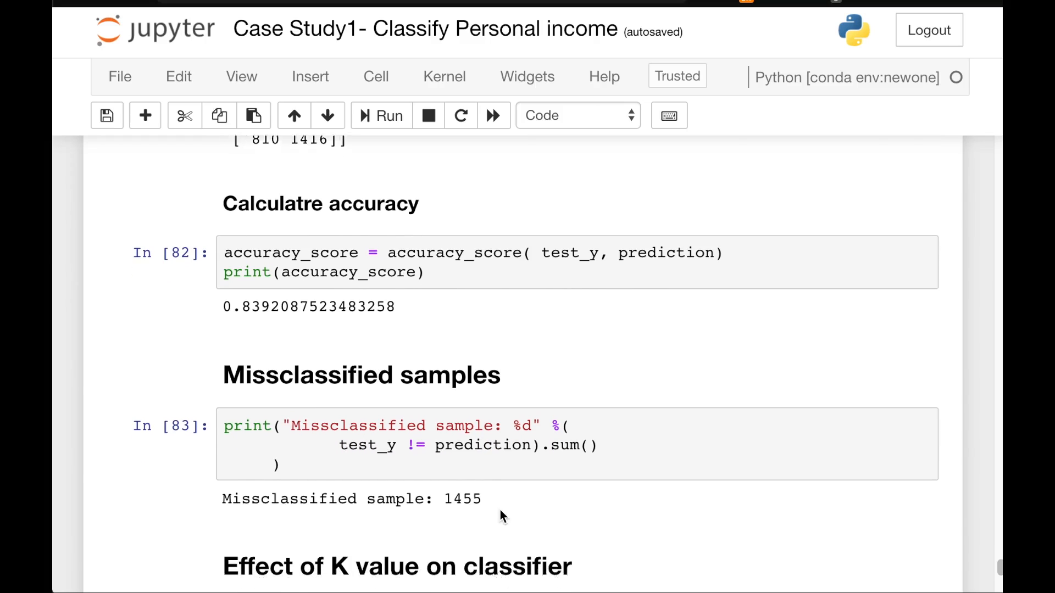
scroll(down, 3)
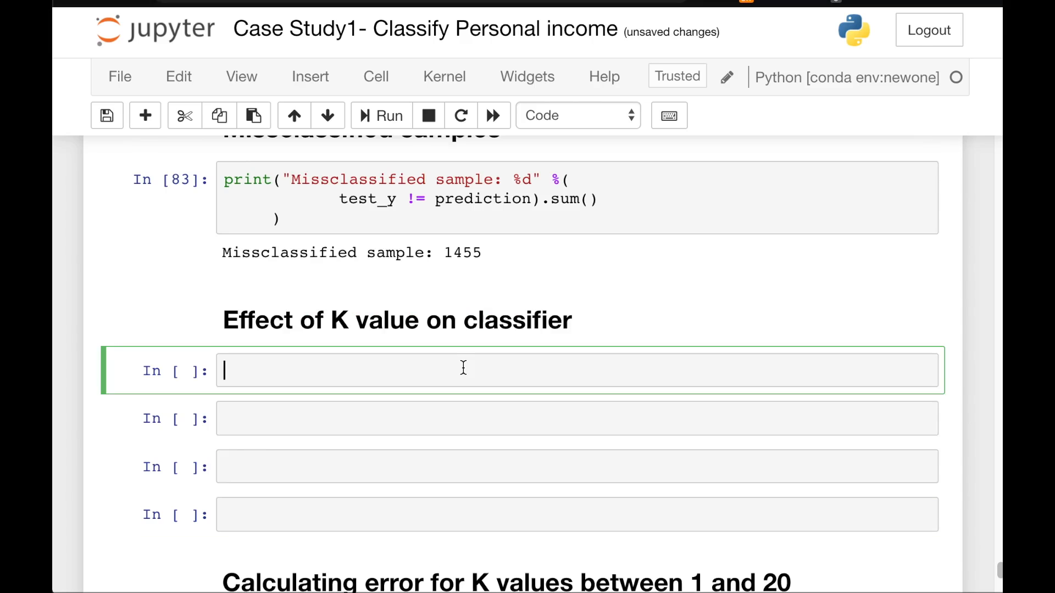
text(Mi)
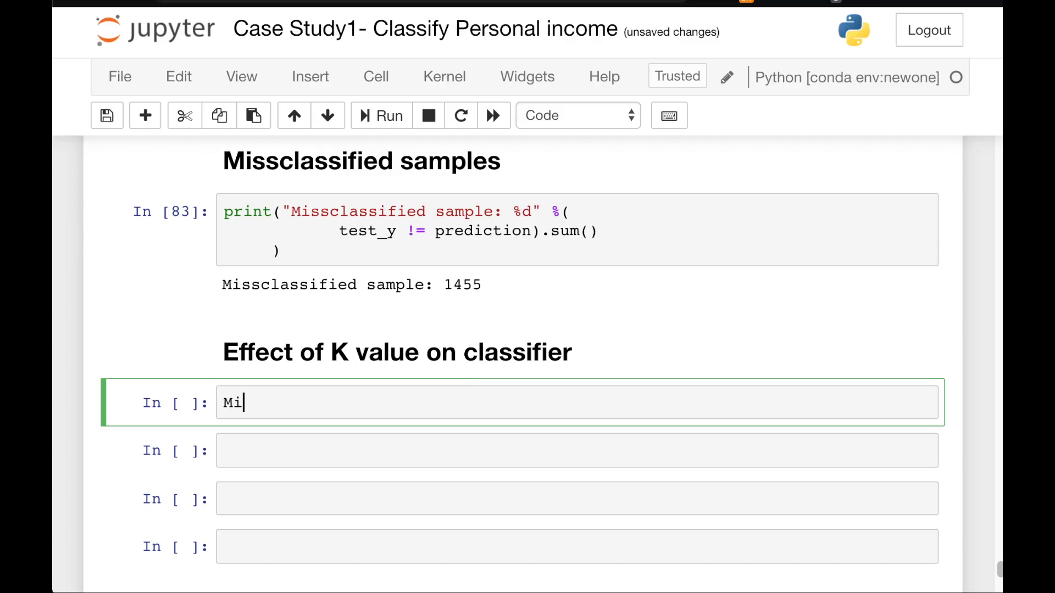
text(sscl)
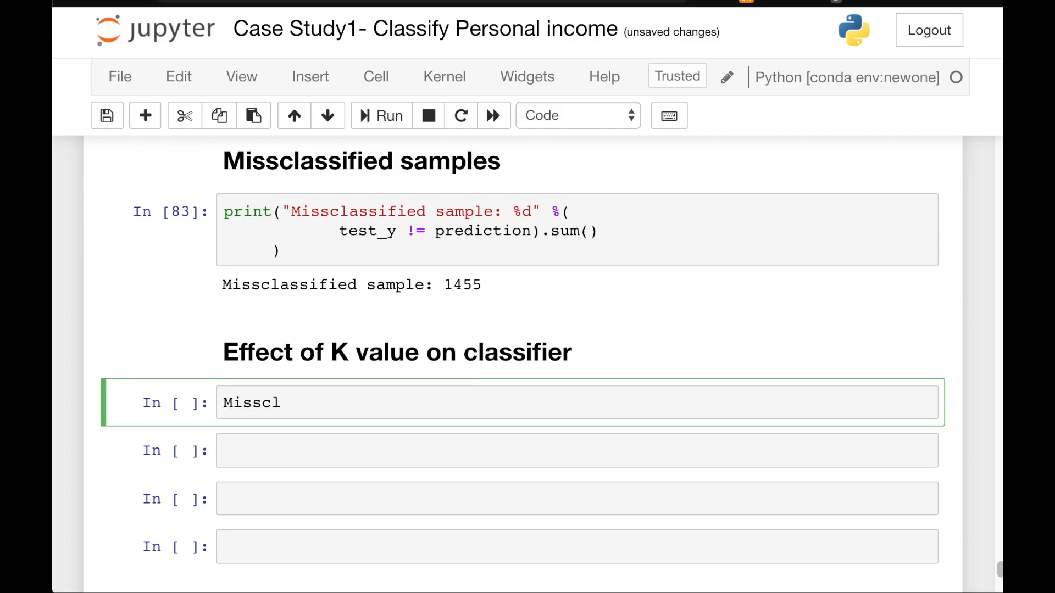
text(ass)
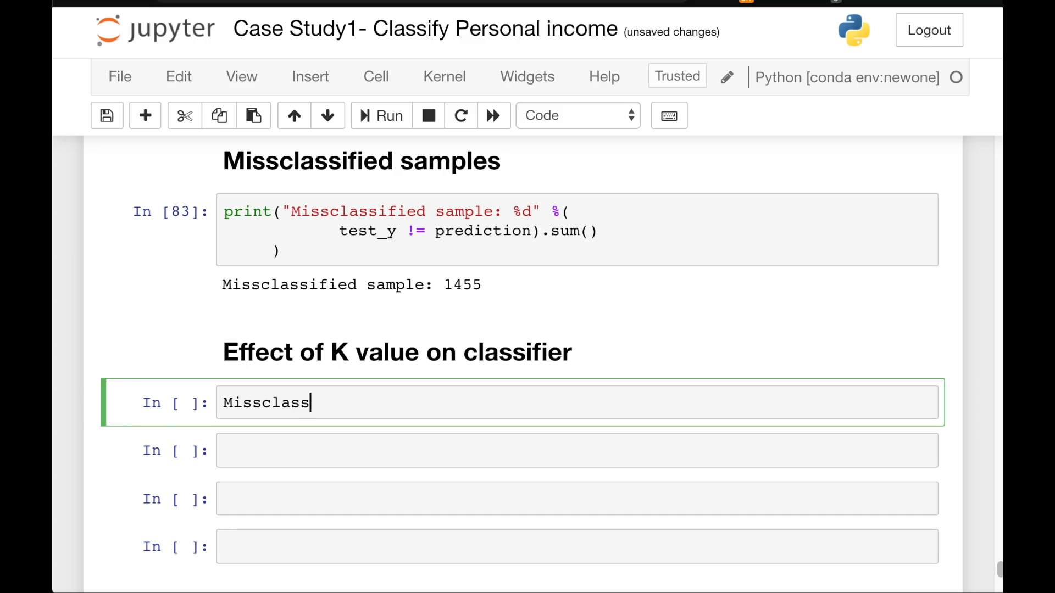
text(ified_samp)
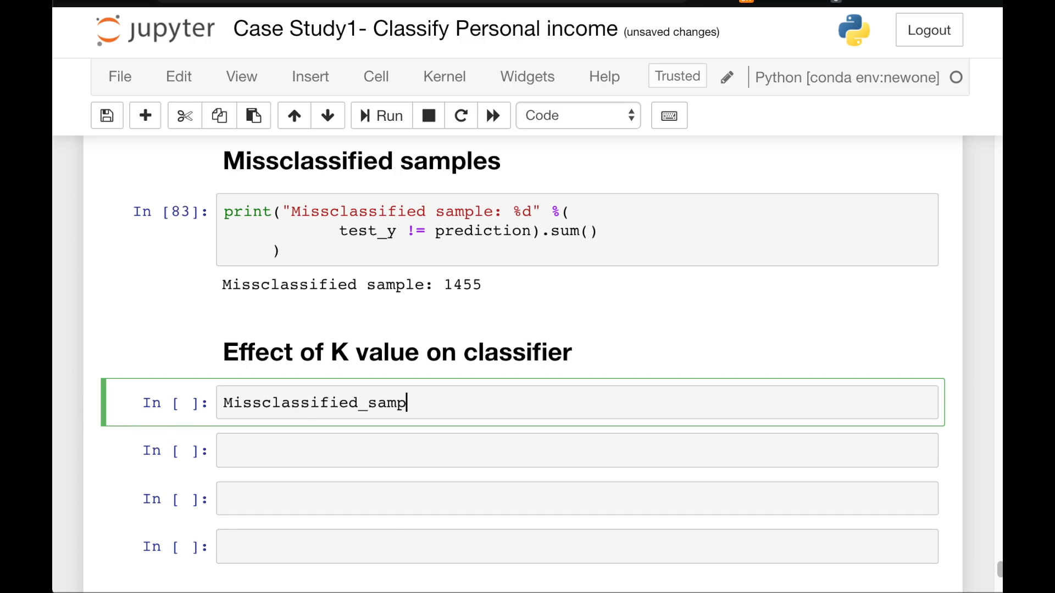
text(le = [])
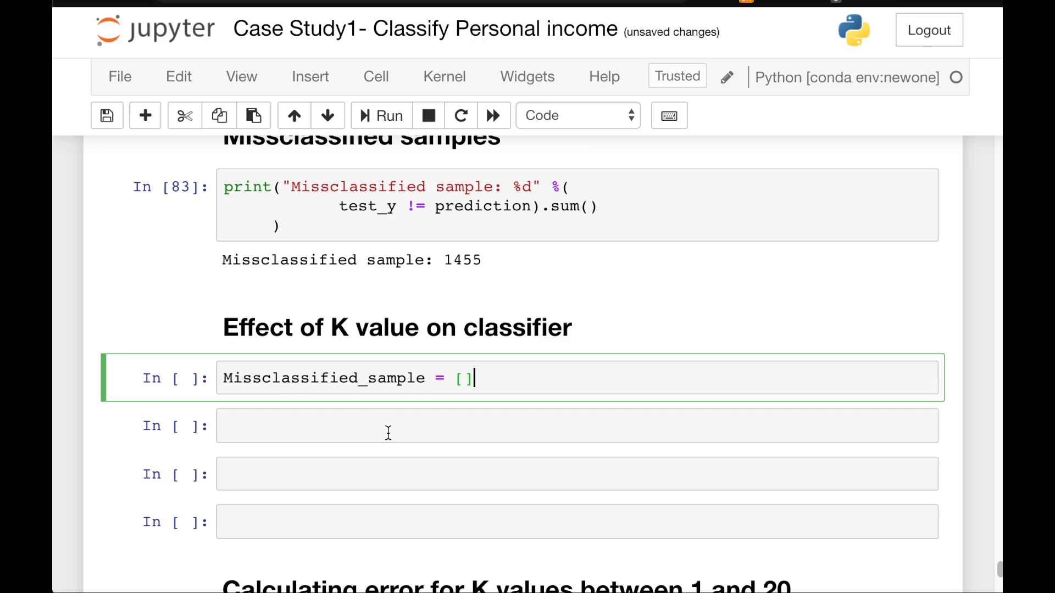
Remove the spare empty cell below the list cell.
scroll(down, 3)
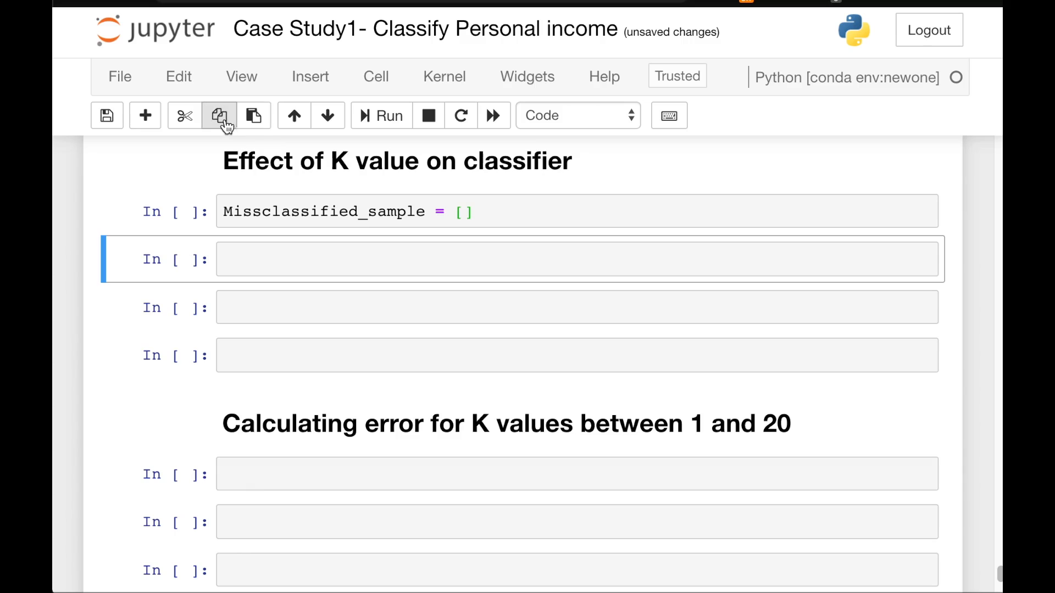
click(185, 115)
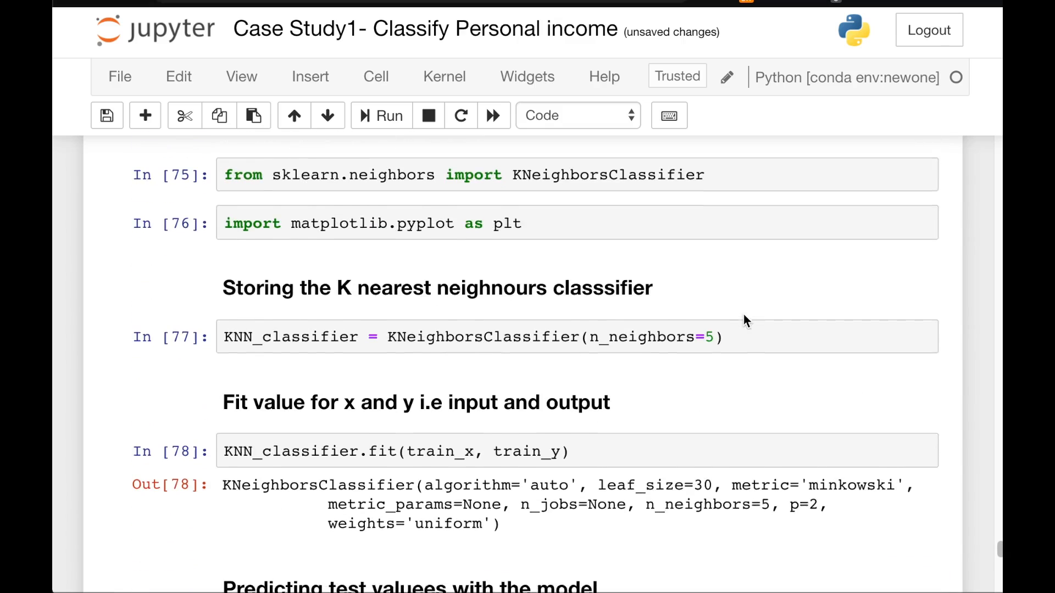
Scroll down to the 'Calculating error for K values between 1 and 20' section.
scroll(down, 3)
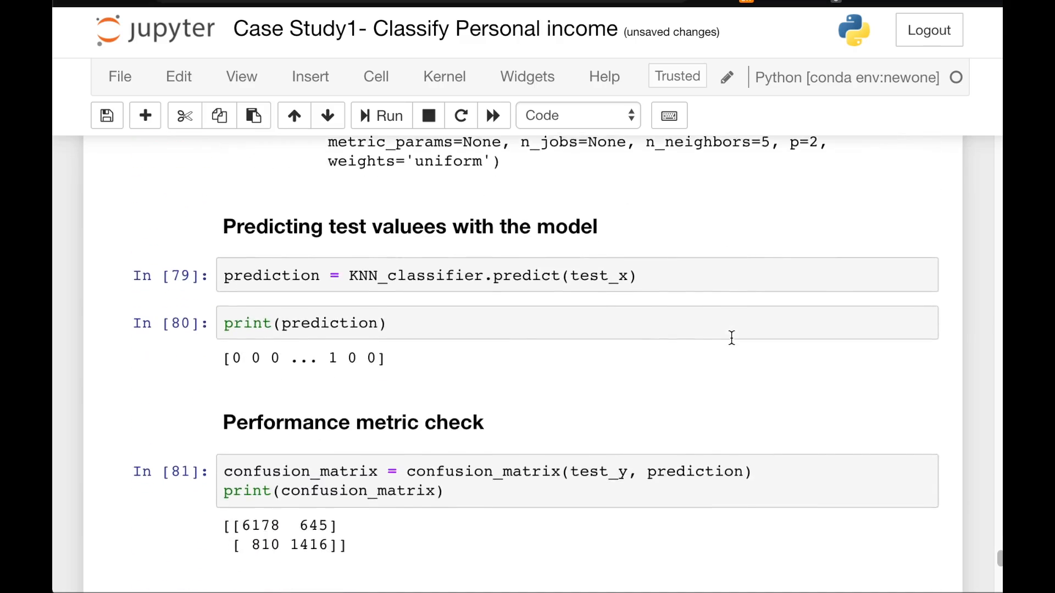
scroll(down, 3)
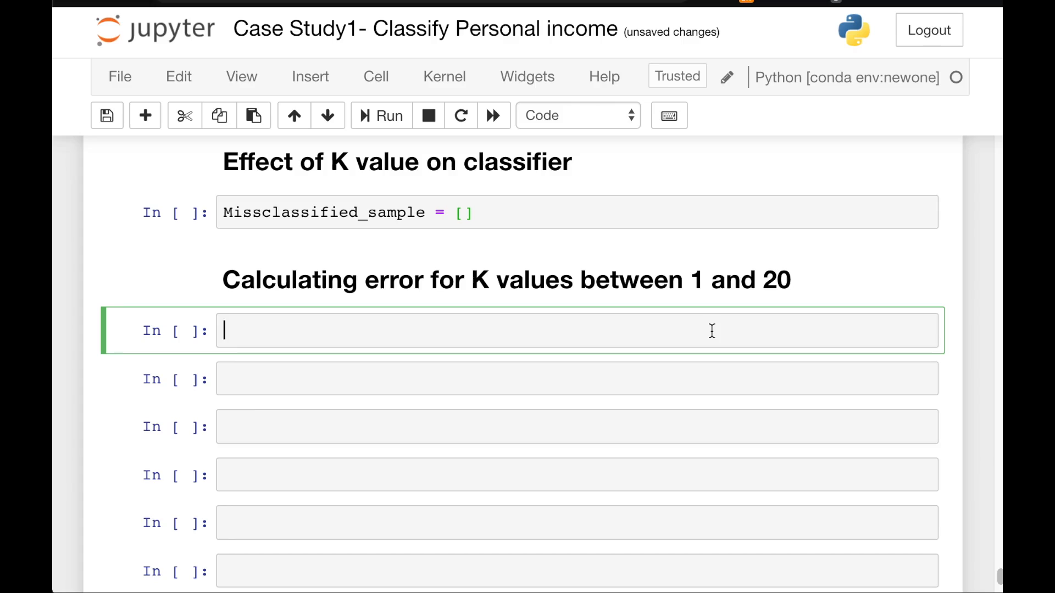
Write a for loop over range(1, 20) creating knn = KNeighborsClassifier(n_neighbors=i).
text(for)
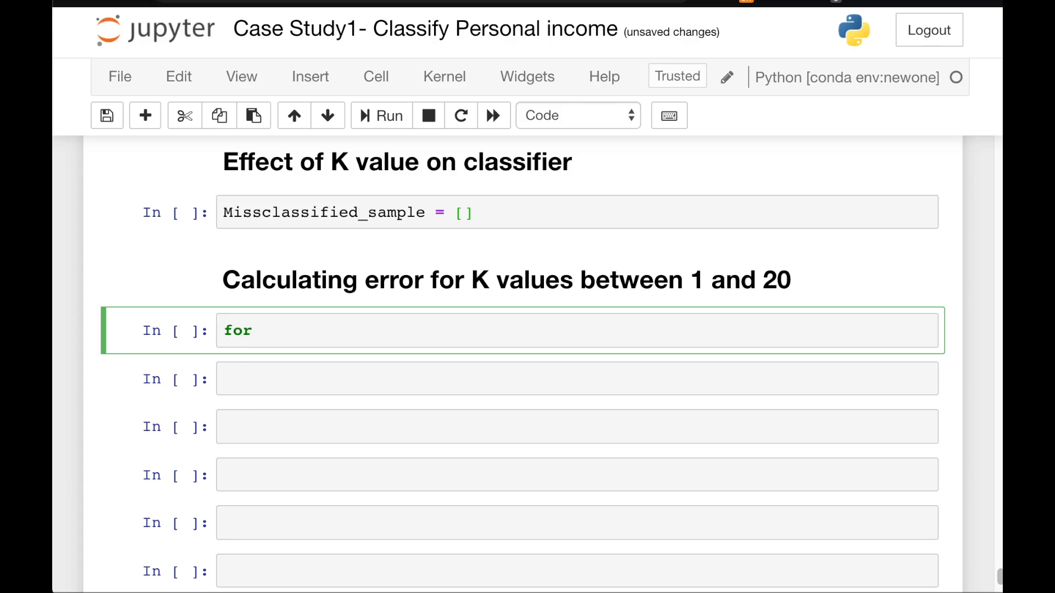
text(i in ran)
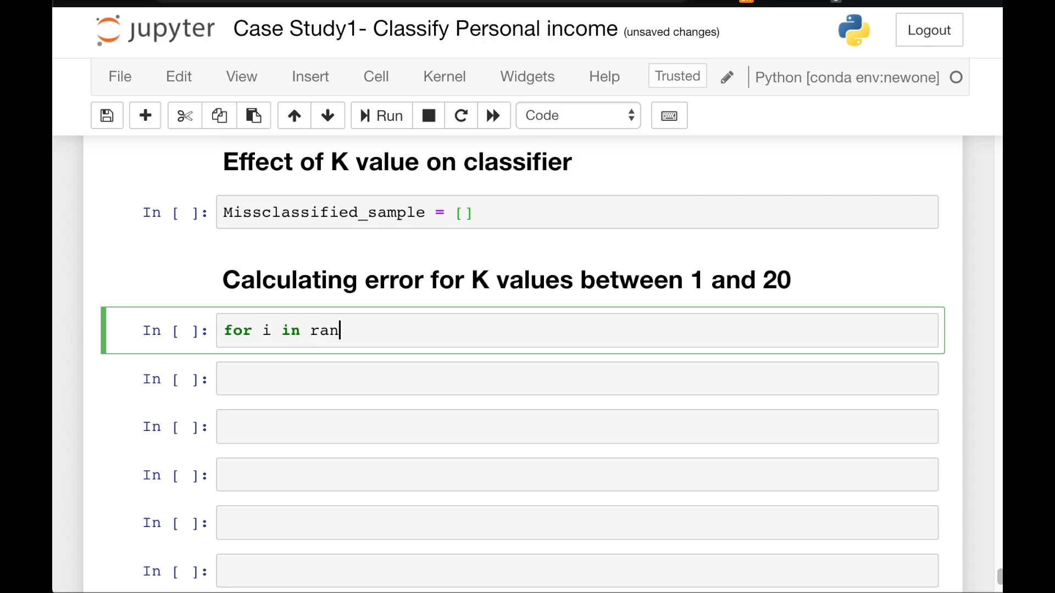
text(ge())
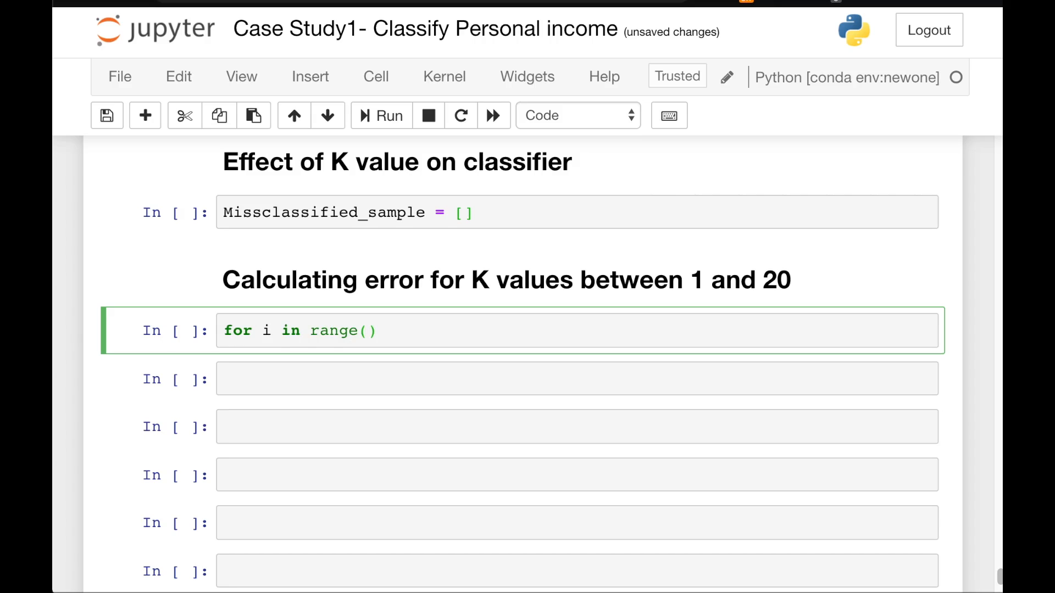
text(1, 20)
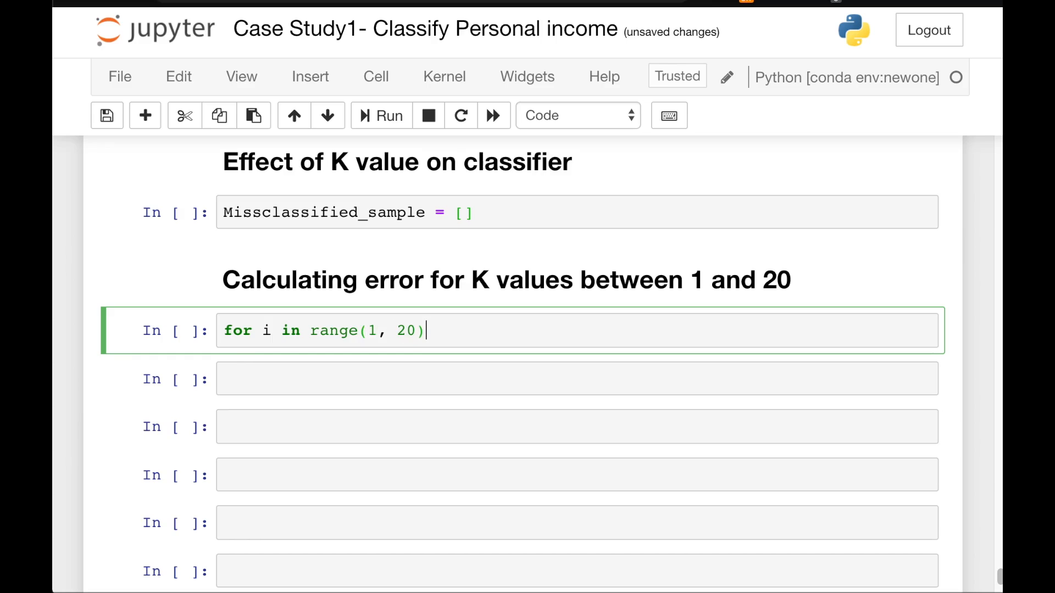
text(:)
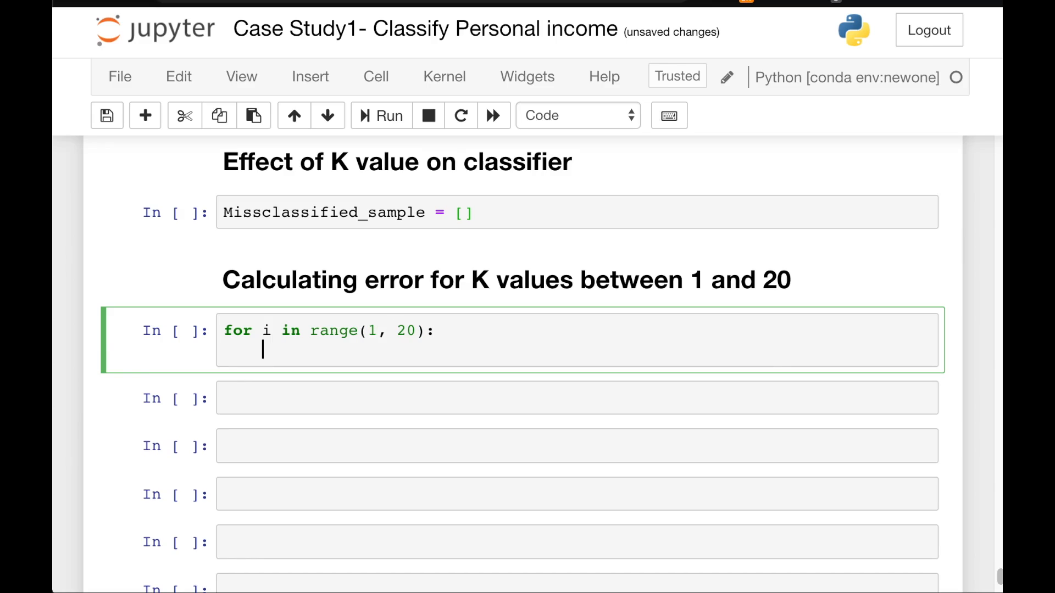
text(knn)
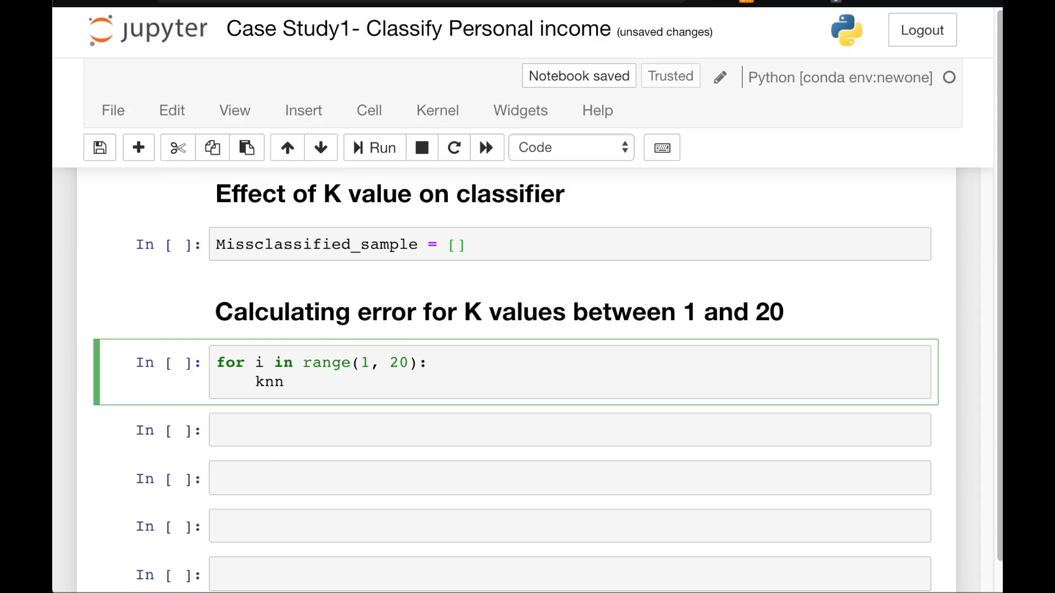
text(=)
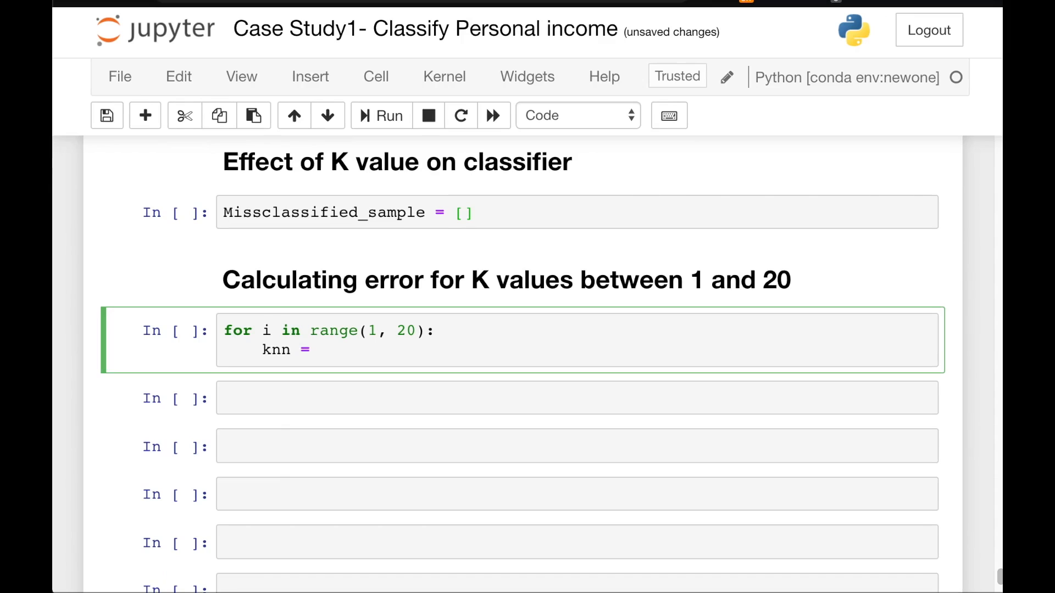
text(K)
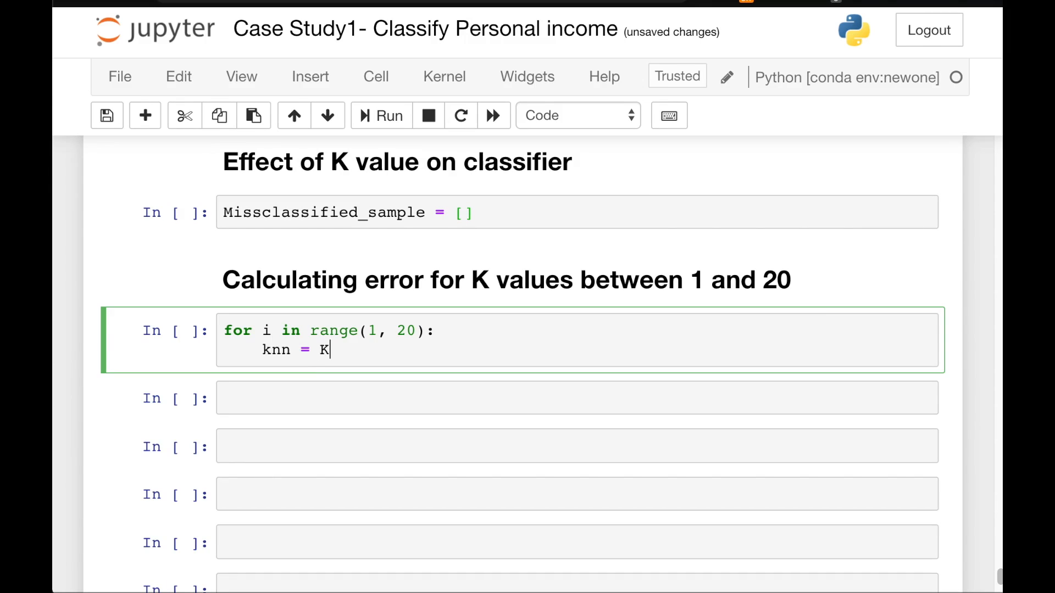
text(NeighborsClassifier)
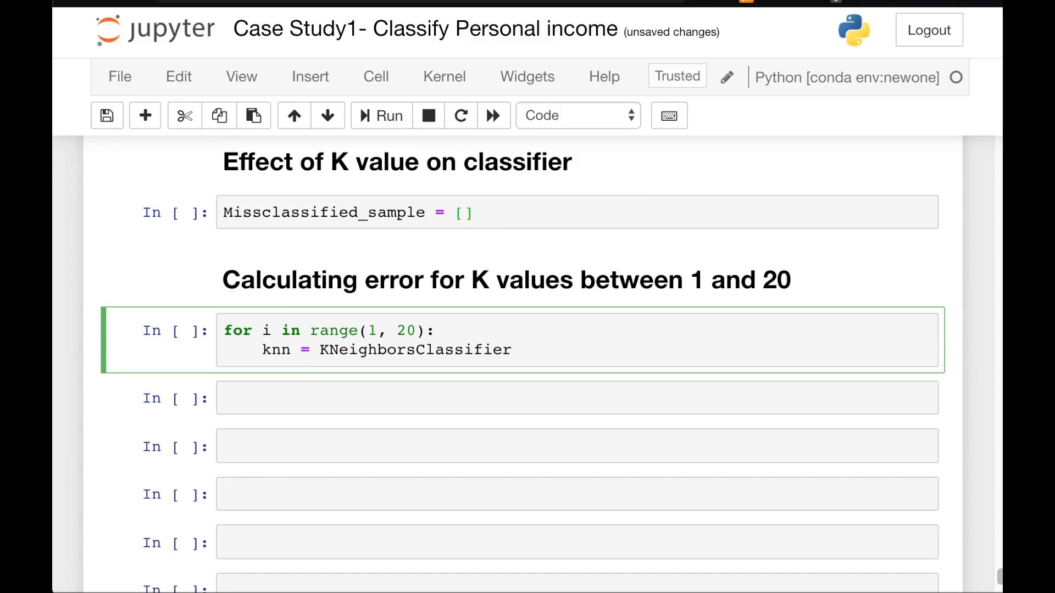
text(())
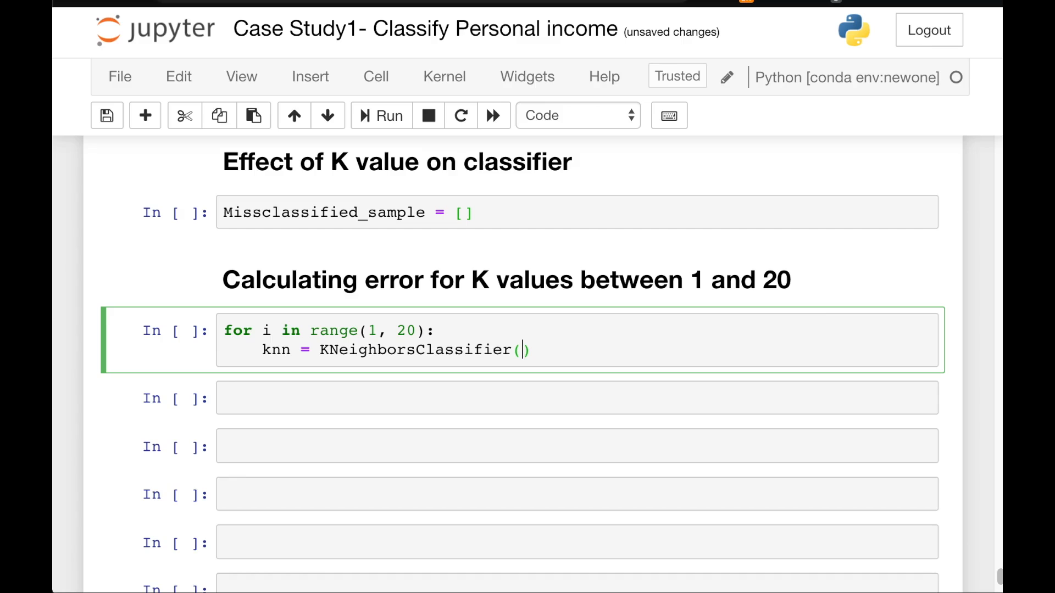
text(n_neighbors=)
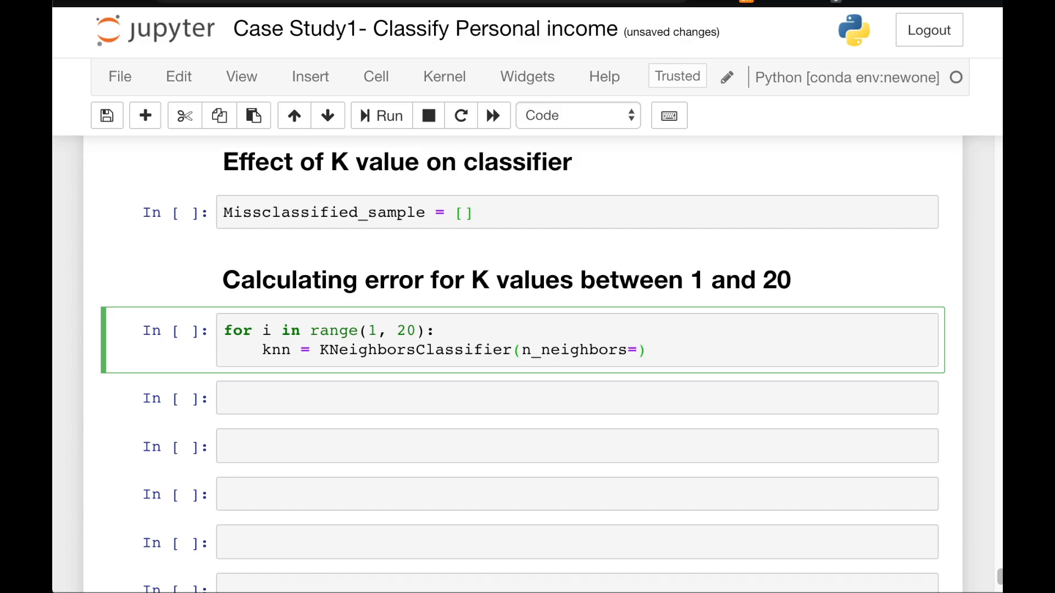
text(i)
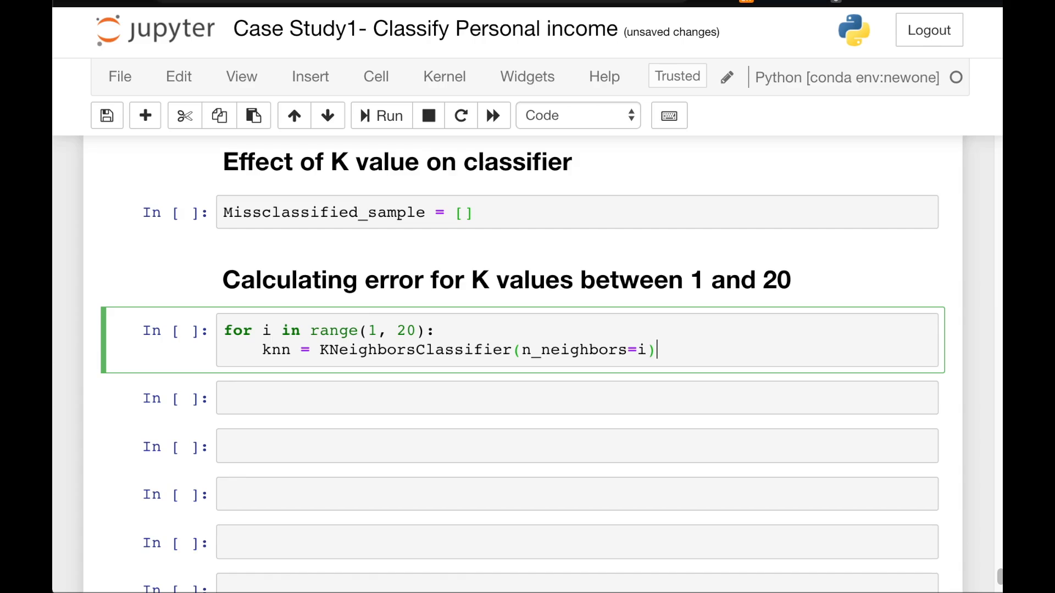
Add knn.fit on train_x, train_y and pred_i = knn.predict(test_x) inside the loop.
text(k)
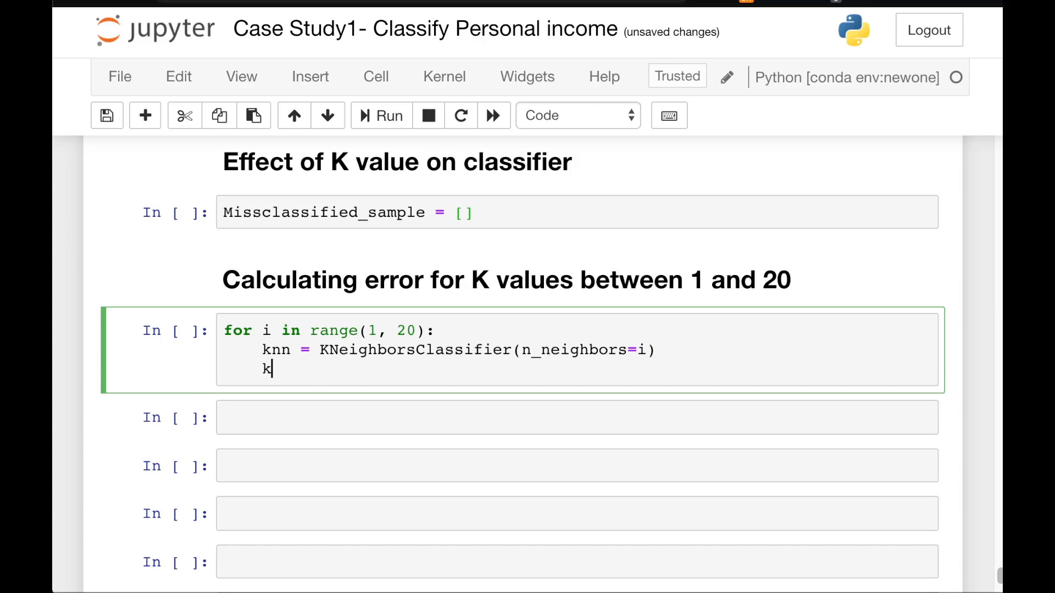
text(nn.fit)
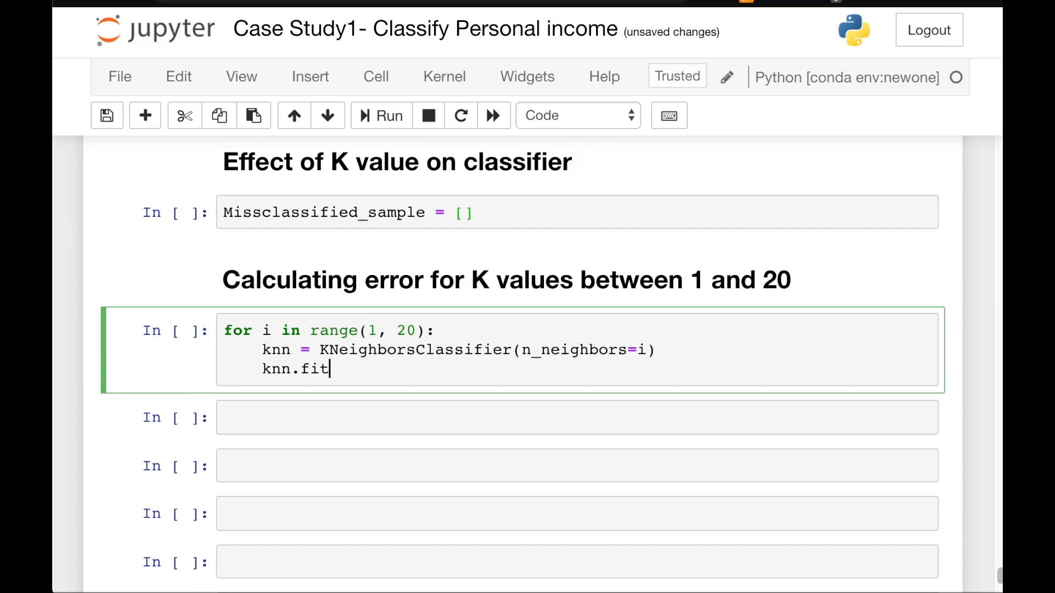
text(())
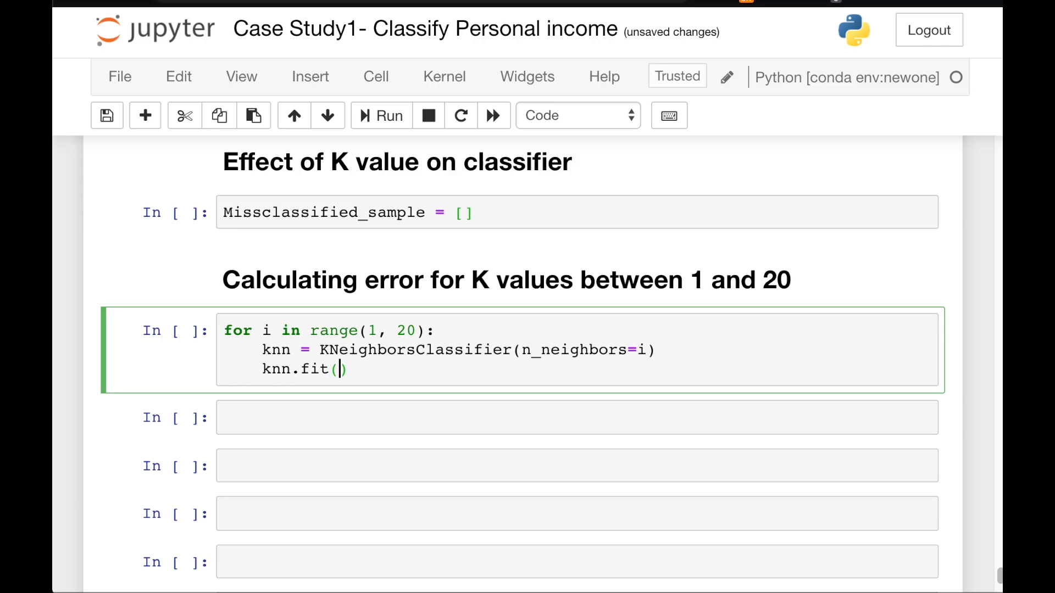
text(train_test_split)
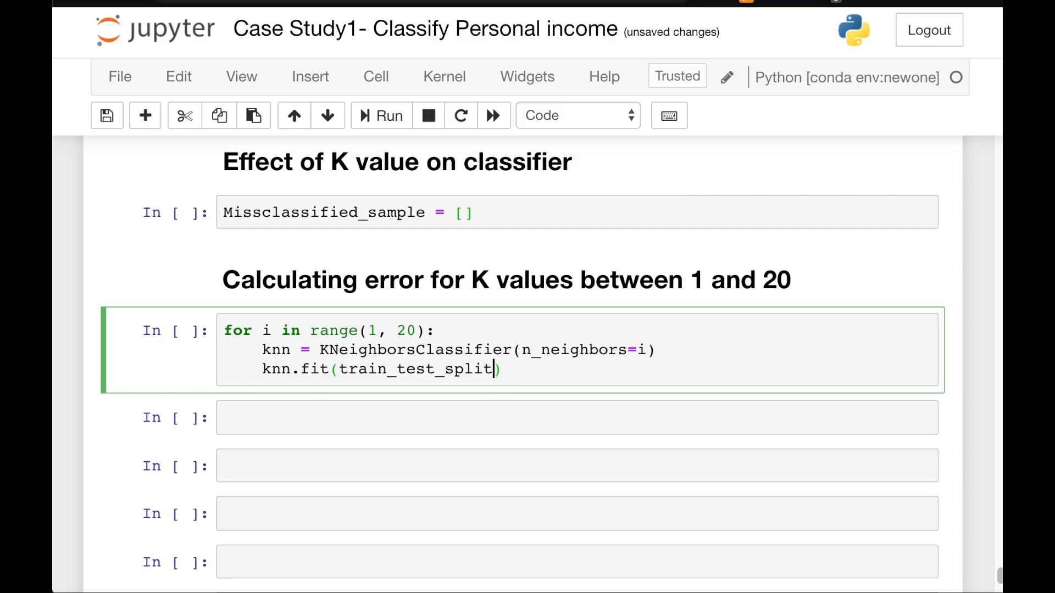
key(Backspace)
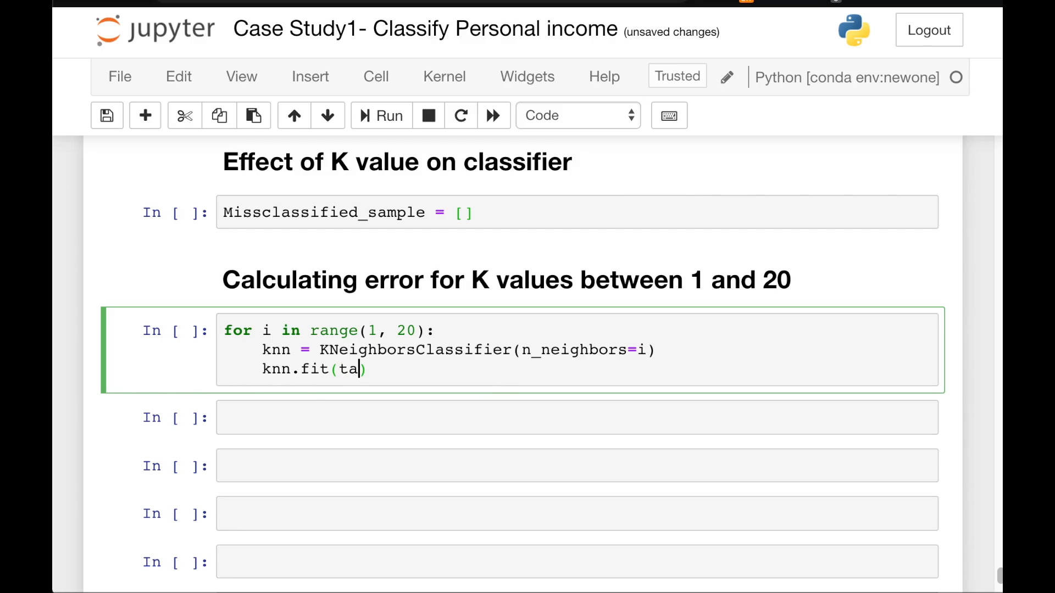
text(rain_x, t)
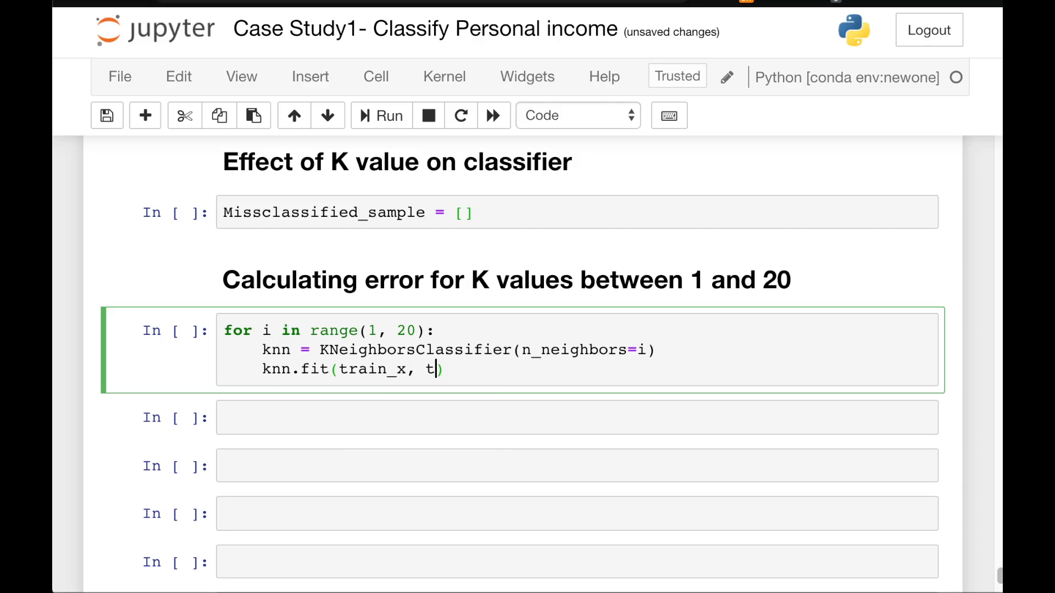
text(rain_y)
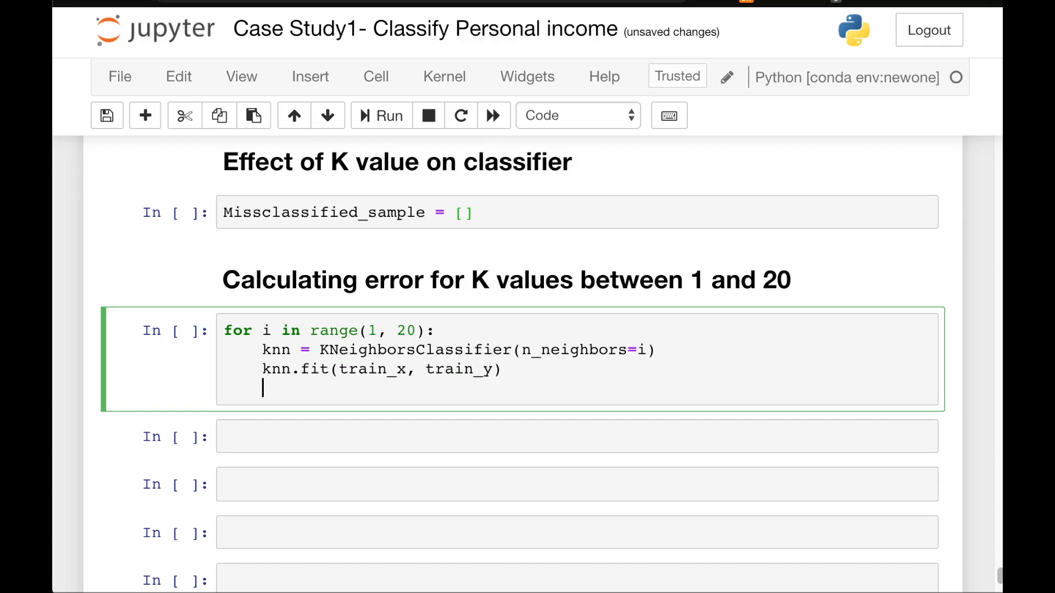
text(p)
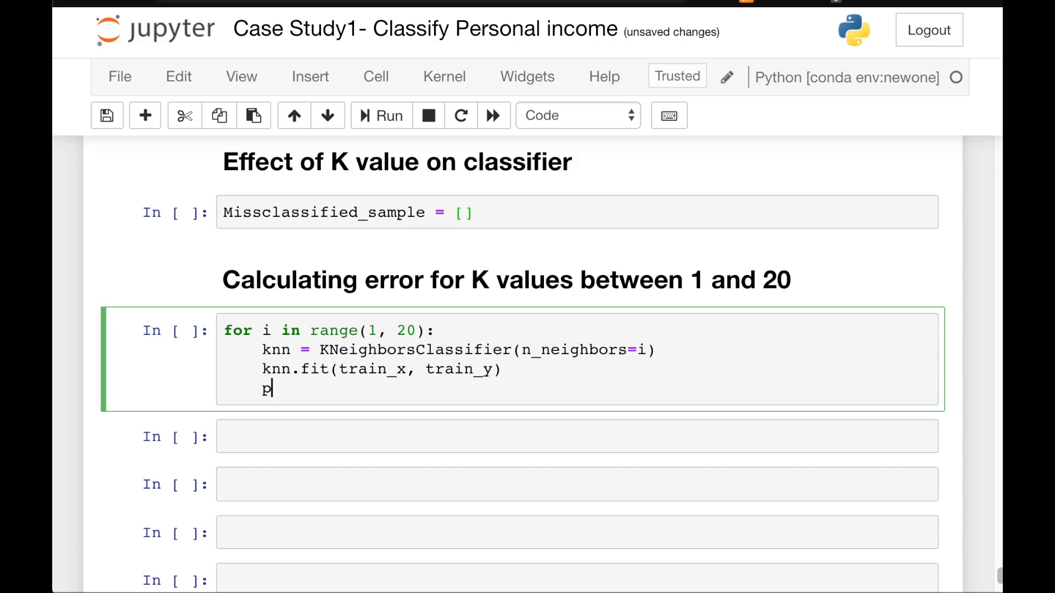
text(red)
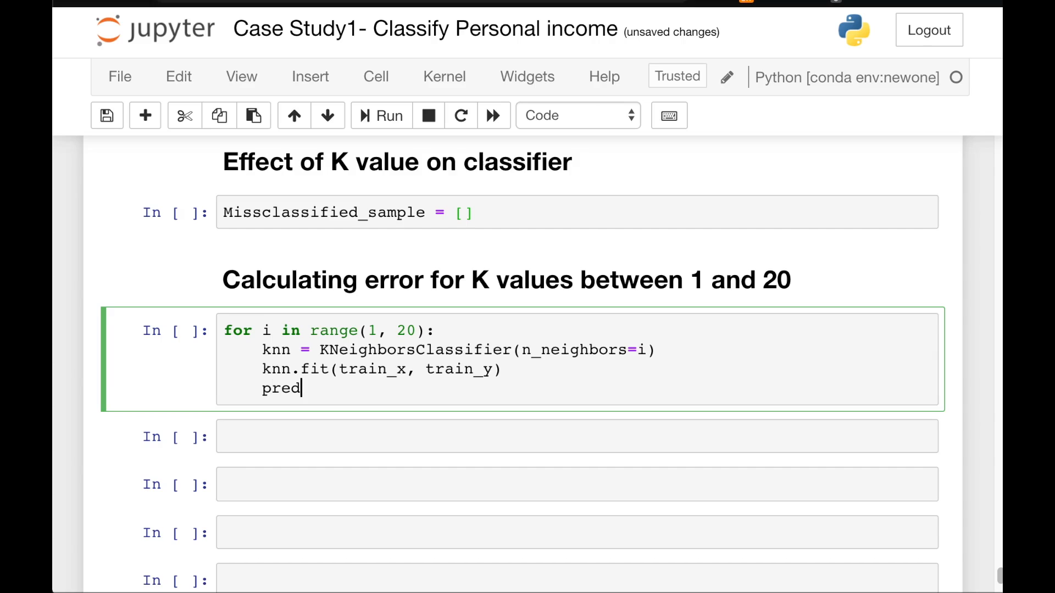
text(_)
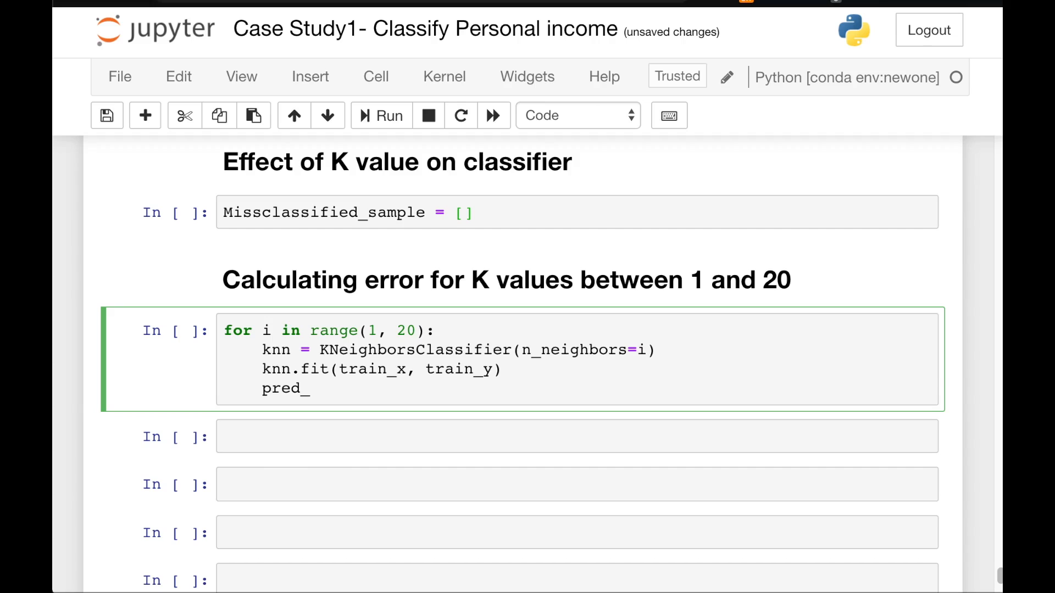
text(i =)
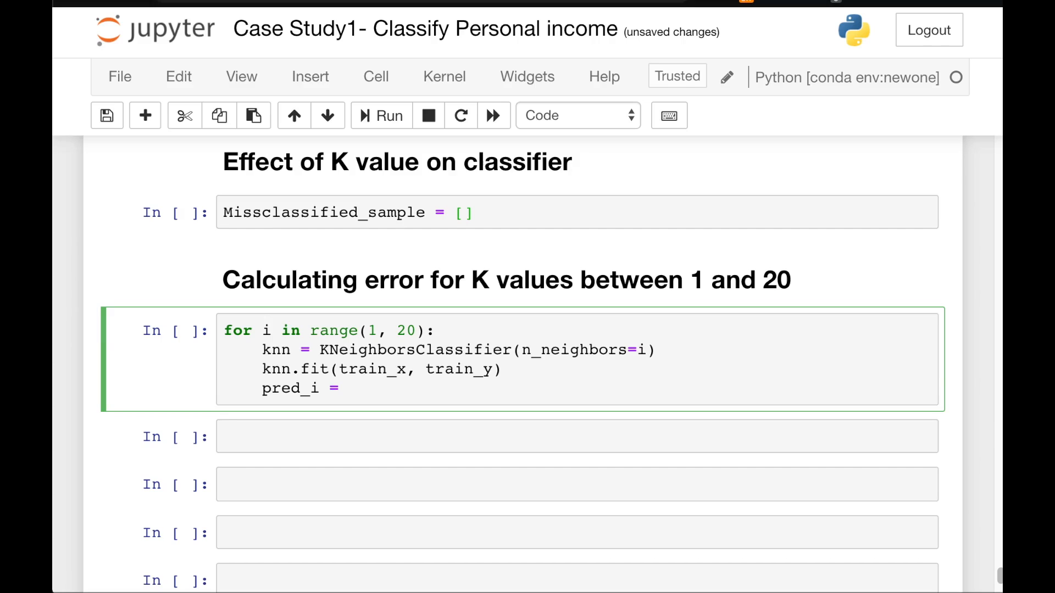
text(knn)
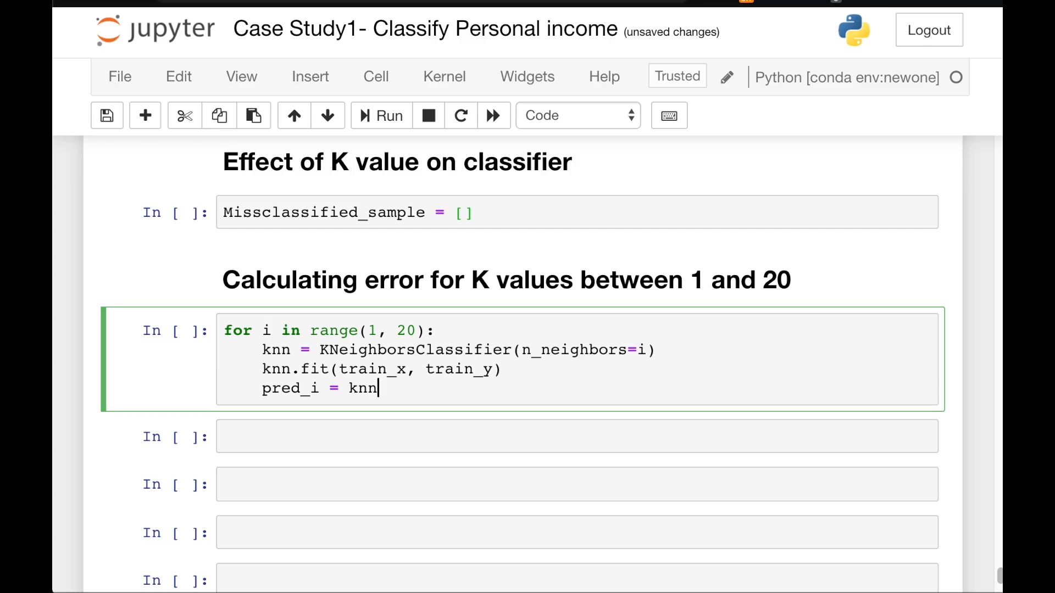
text(.)
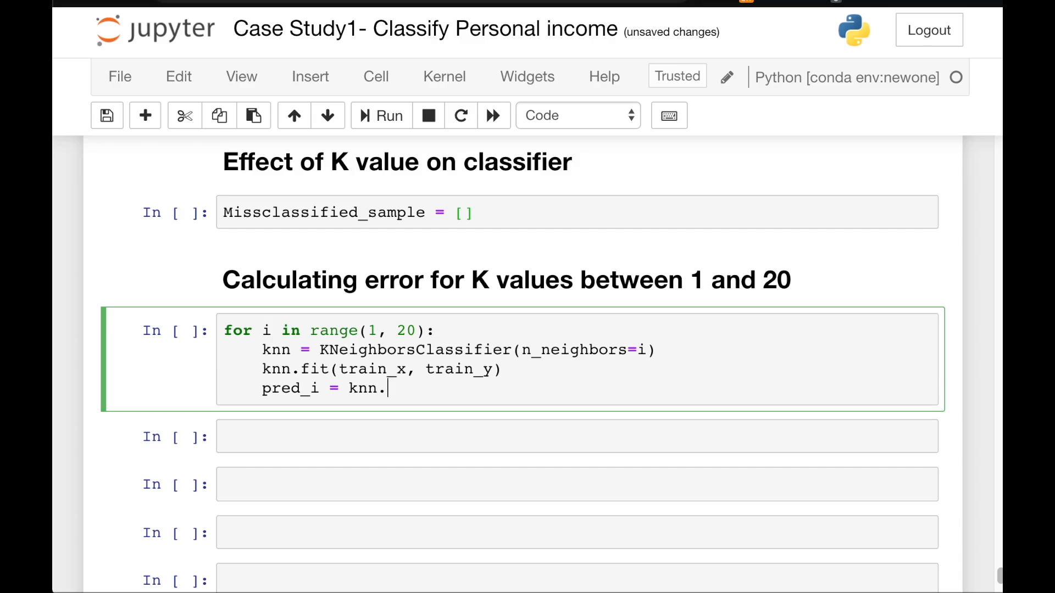
text(pred)
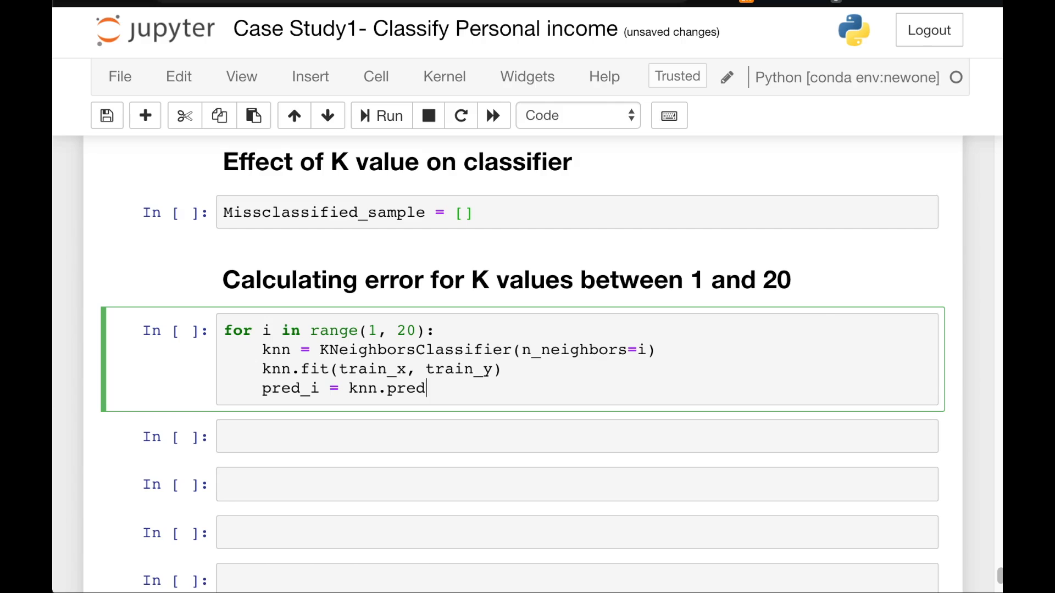
text(ic)
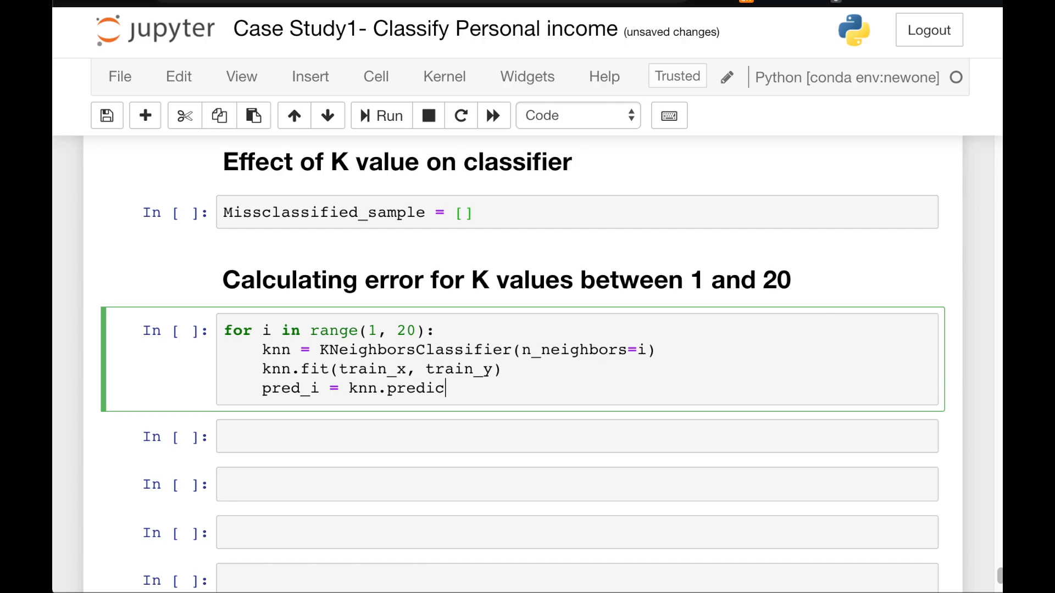
text(t)
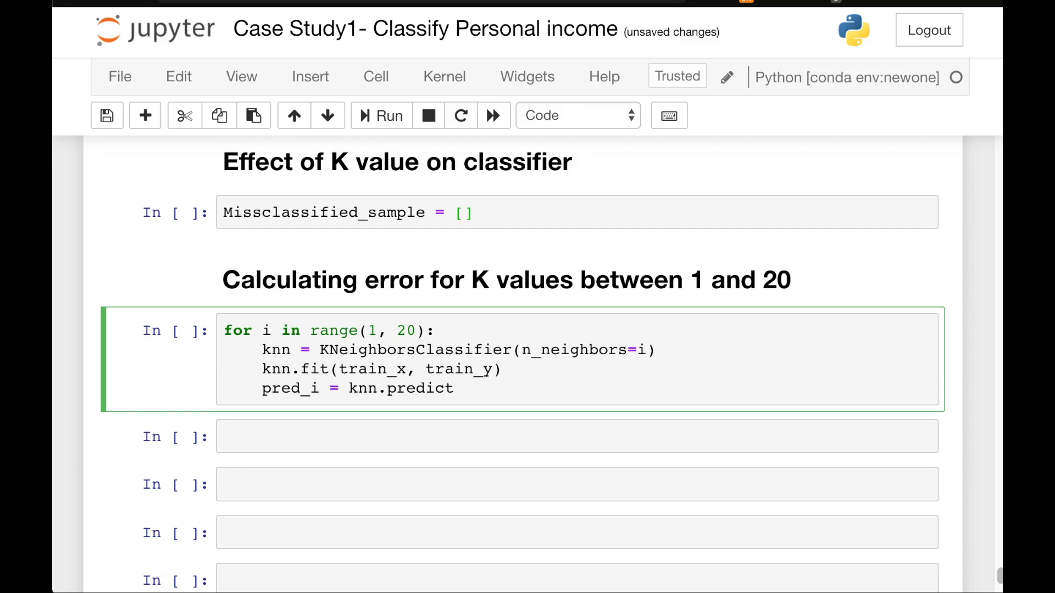
text((te)
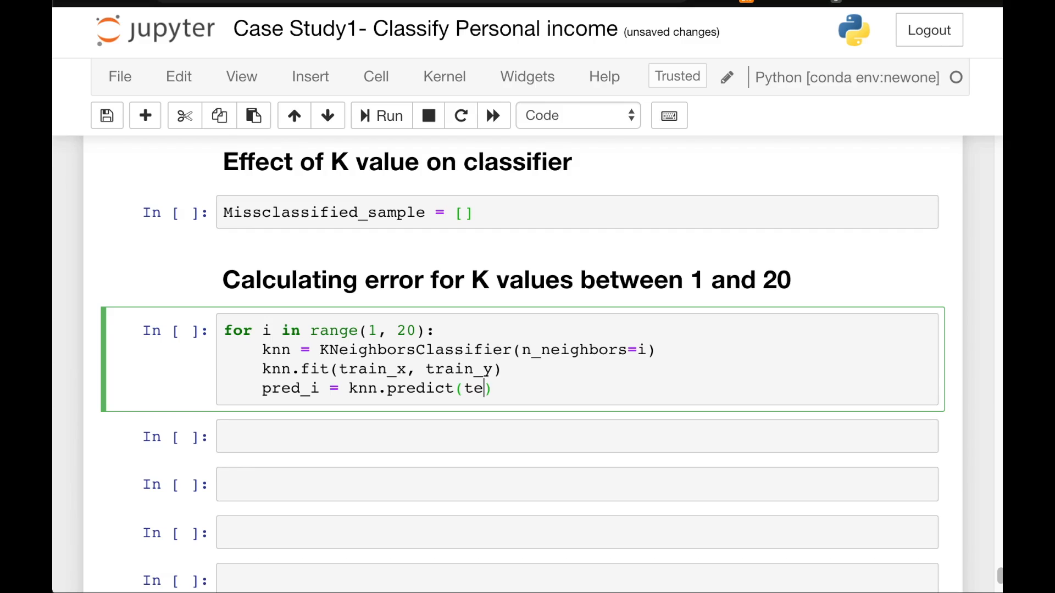
text(st_x)
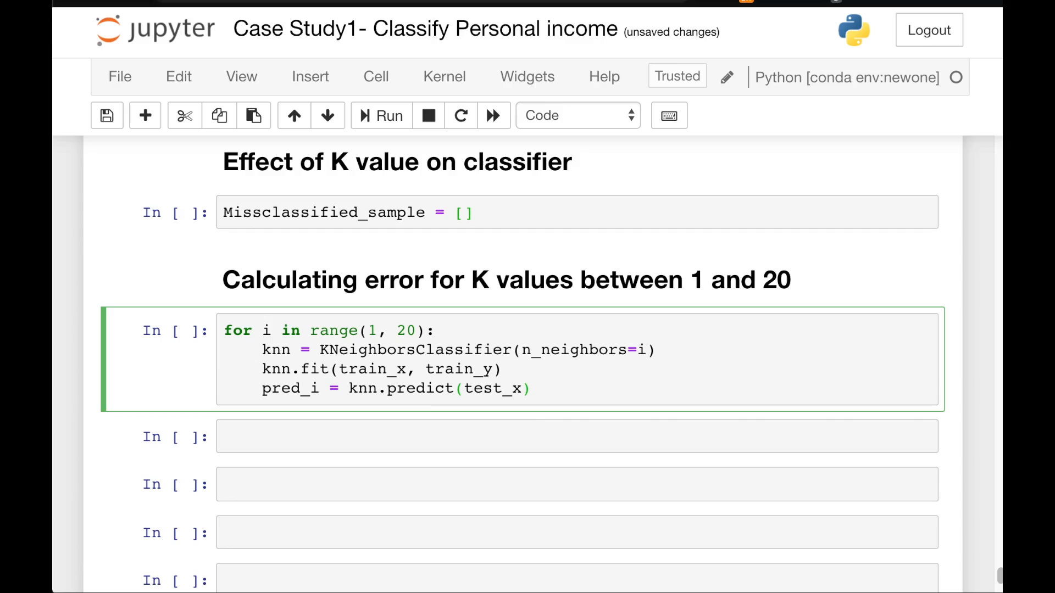
Append (test_y != pred_i).sum() to Missclassified_sample for each K.
text(M)
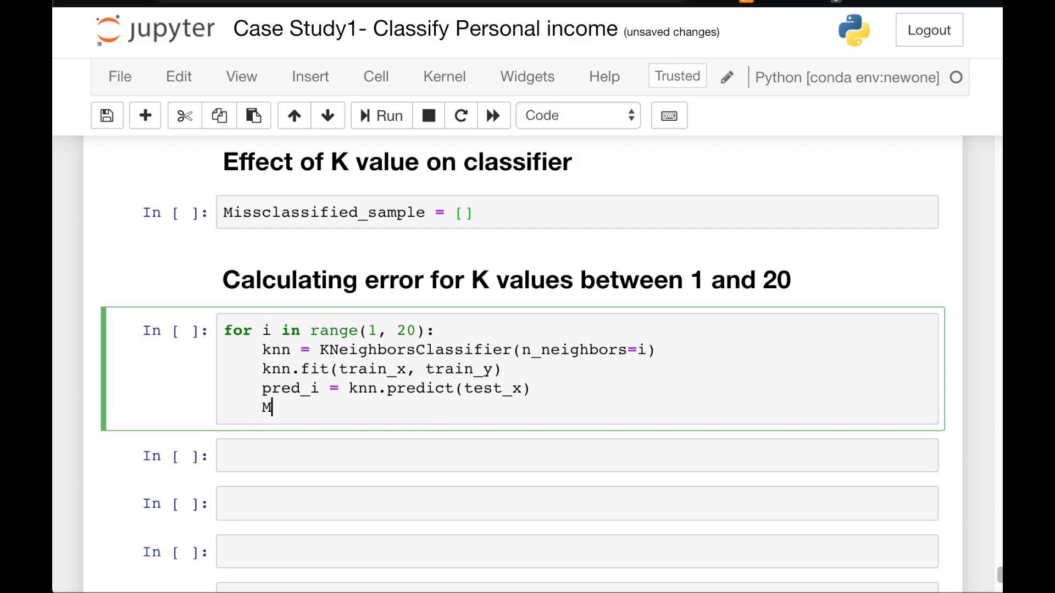
text(iss)
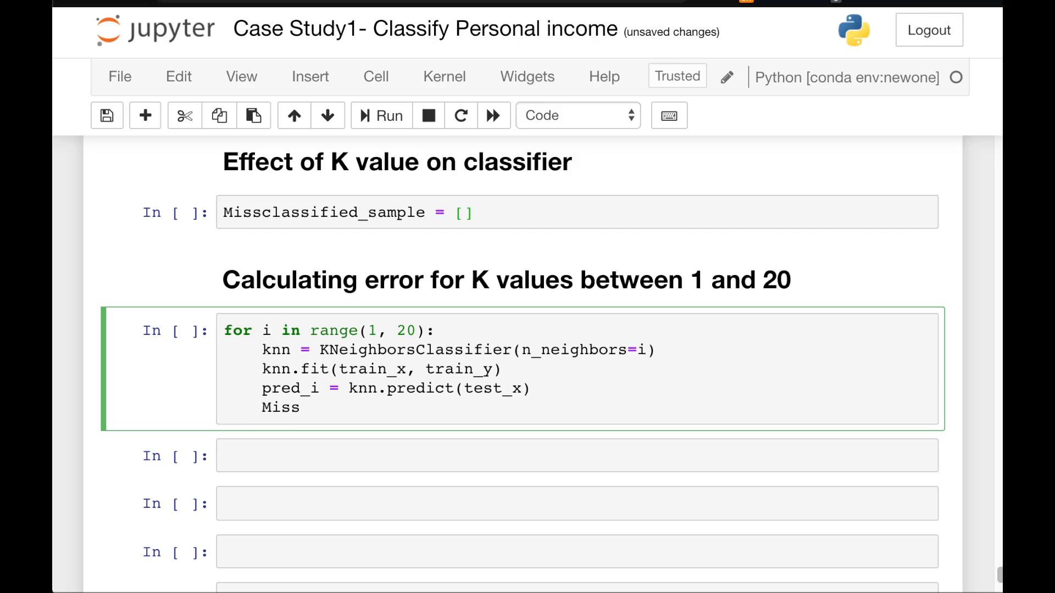
text(sc)
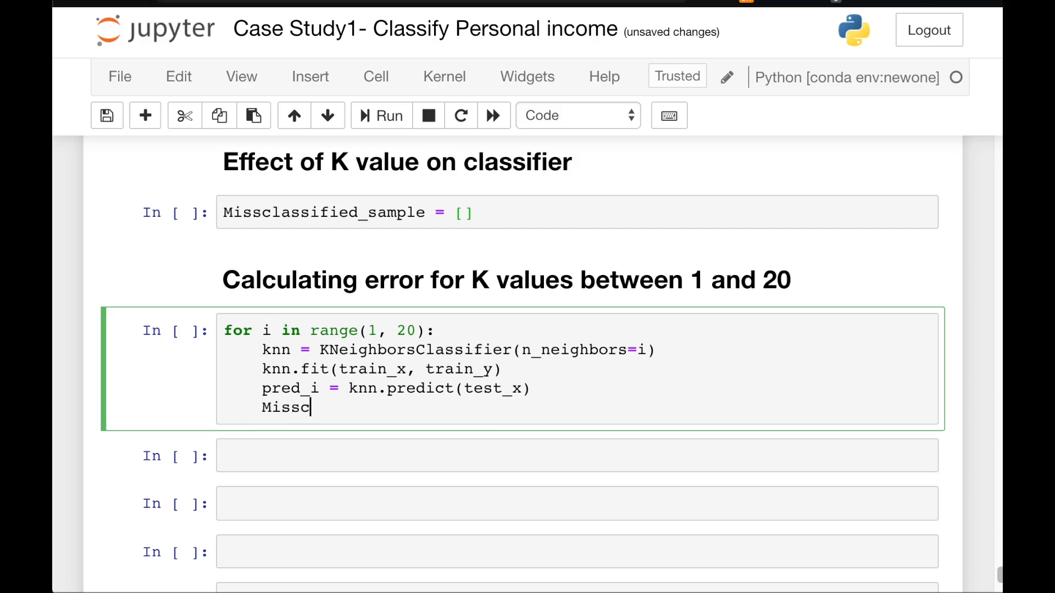
text(la)
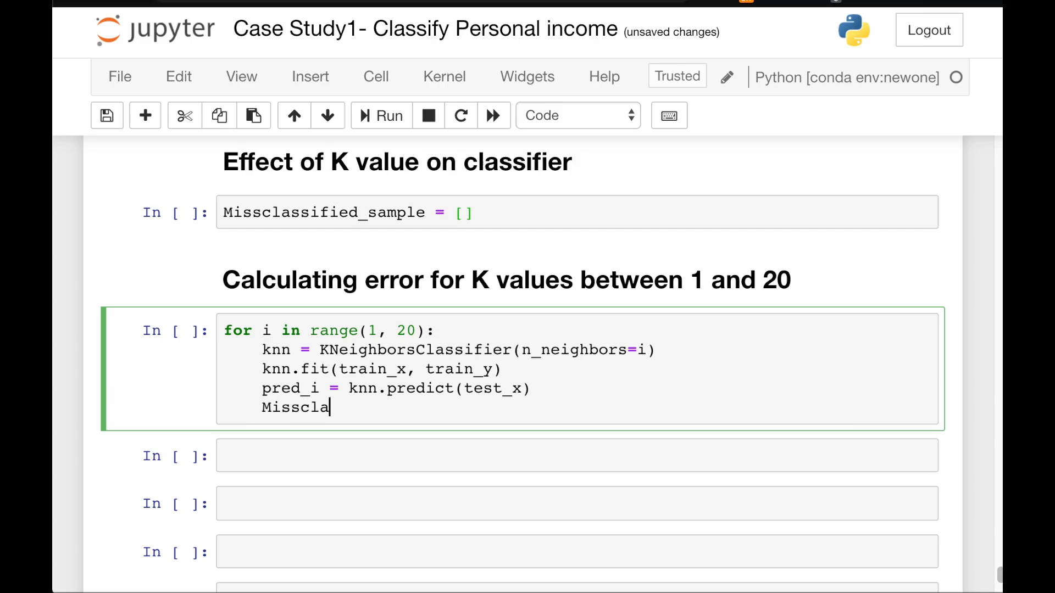
text(ssifi)
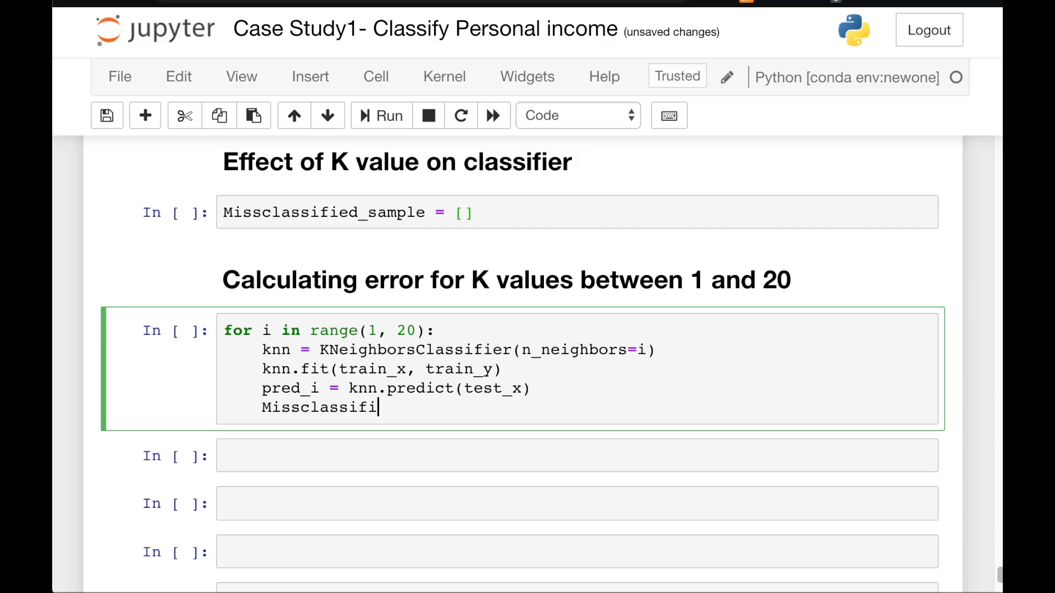
text(ed)
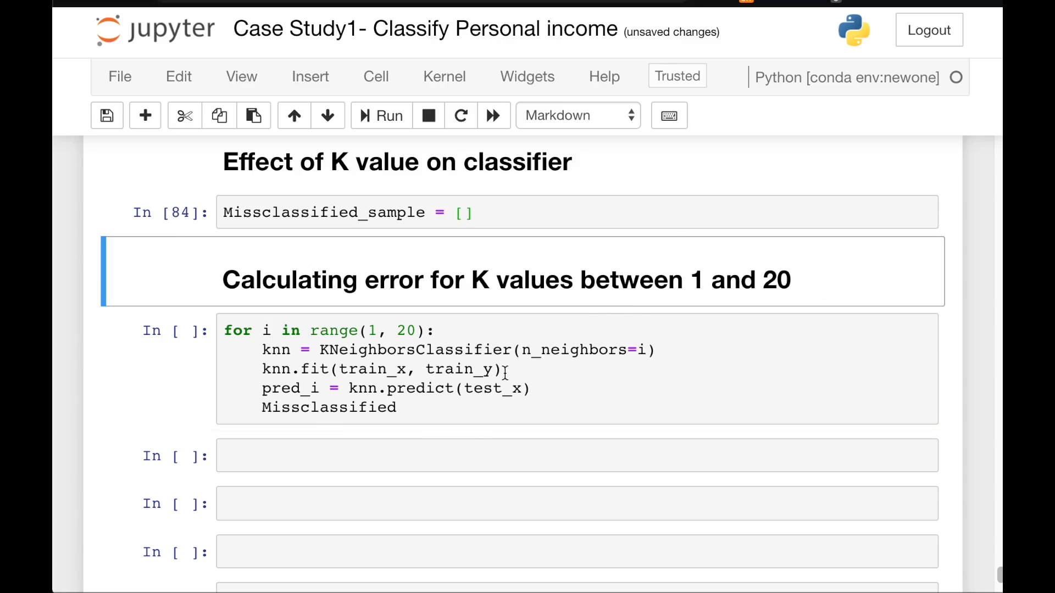
text(_sample)
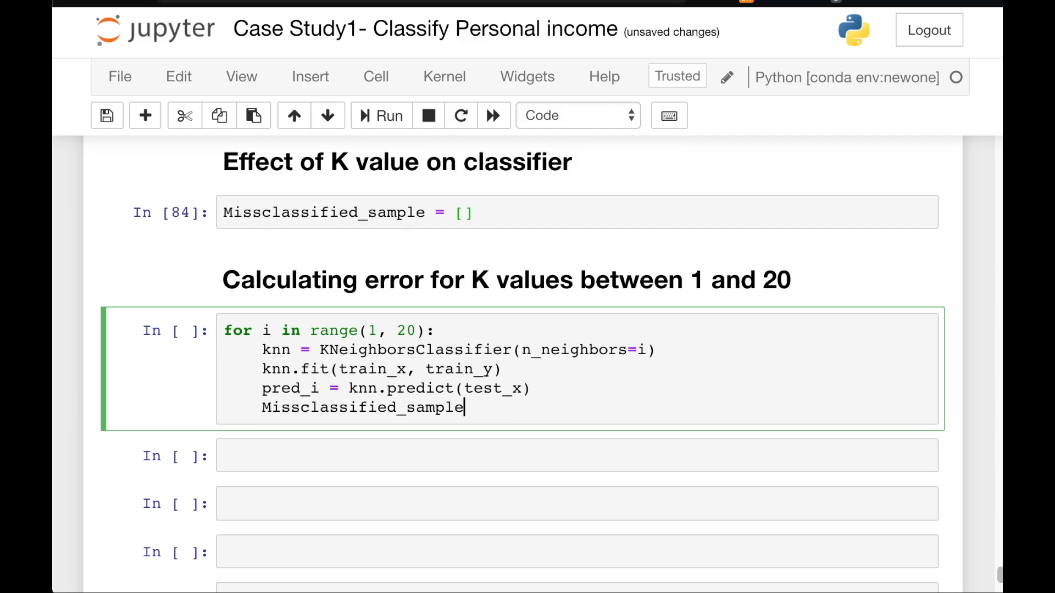
text(.appen)
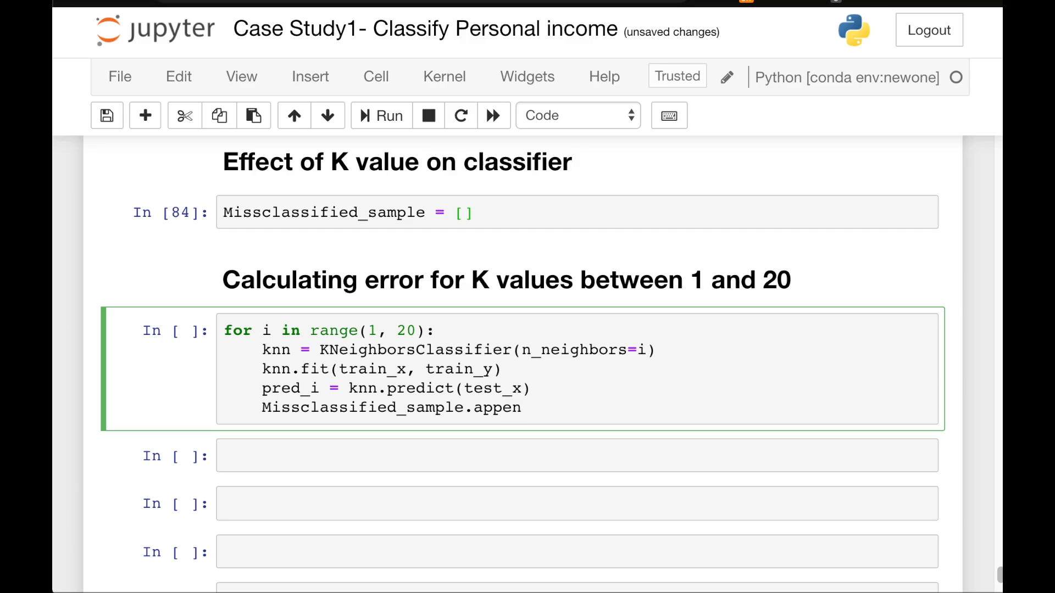
text(d)
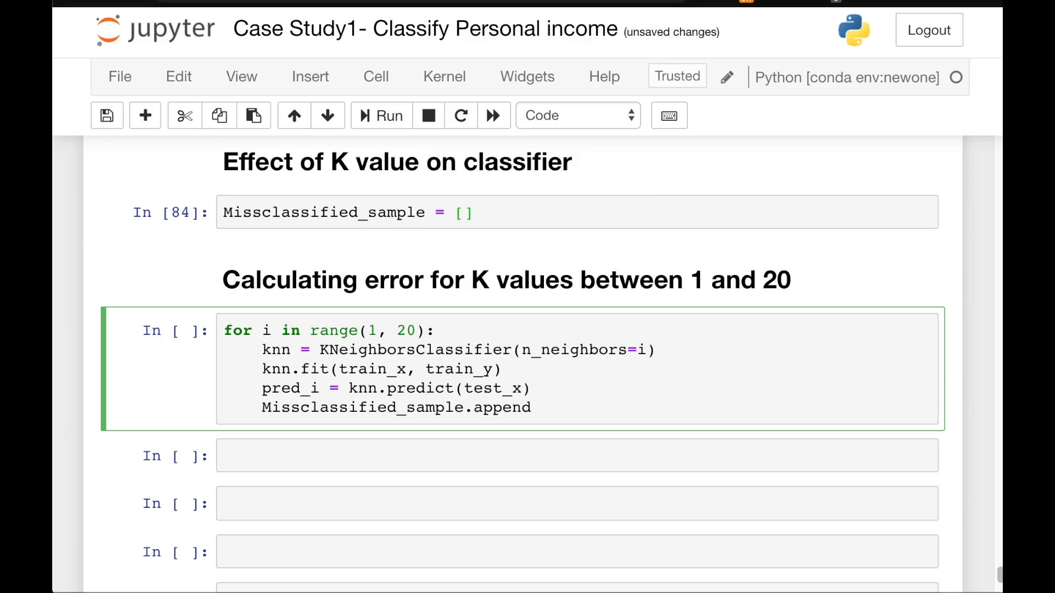
text(())
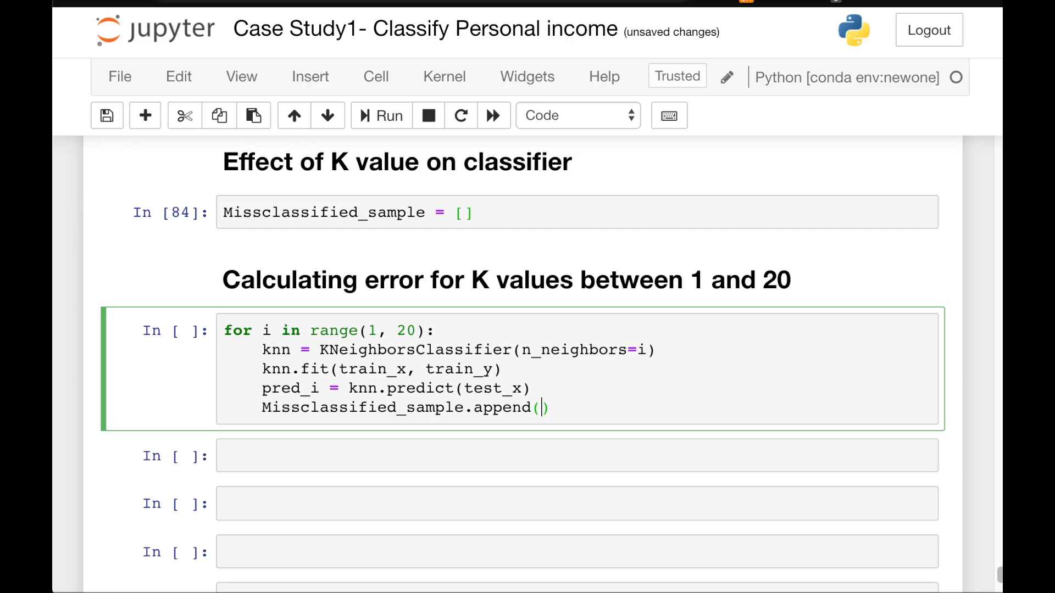
text(())
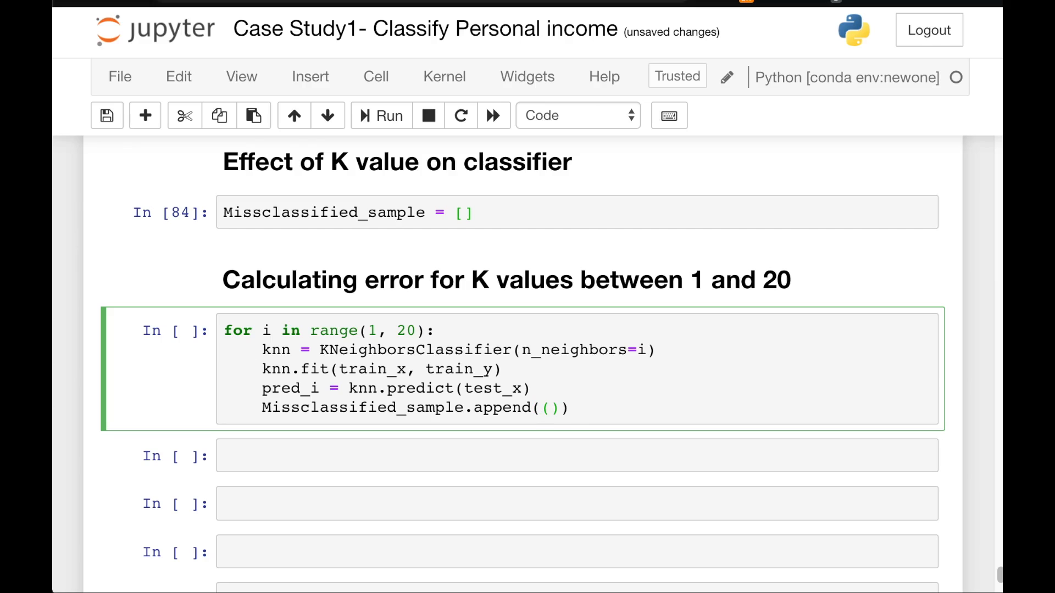
text(test_y !=)
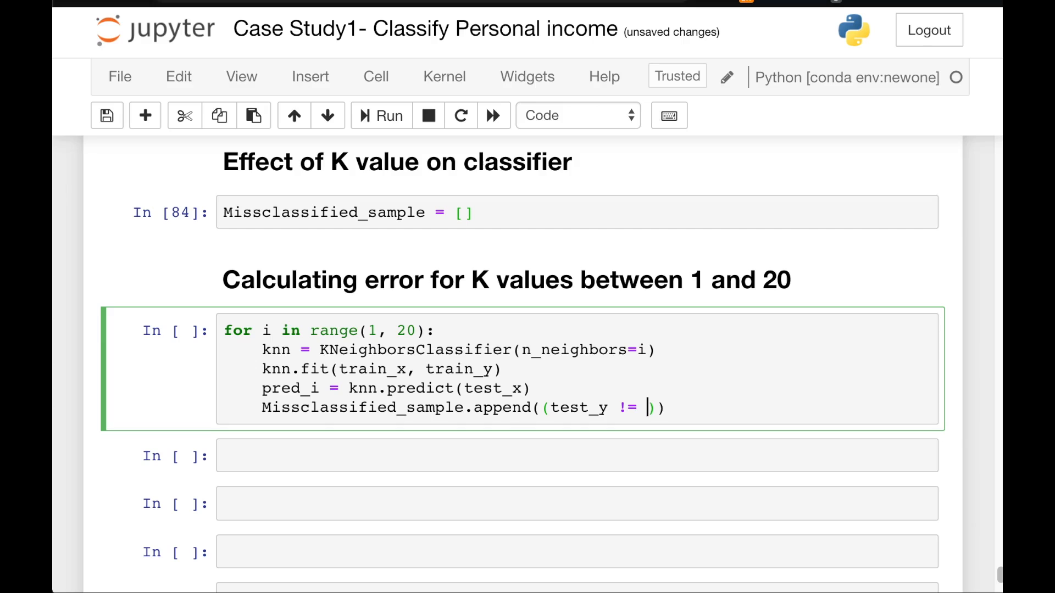
text(pred_i)
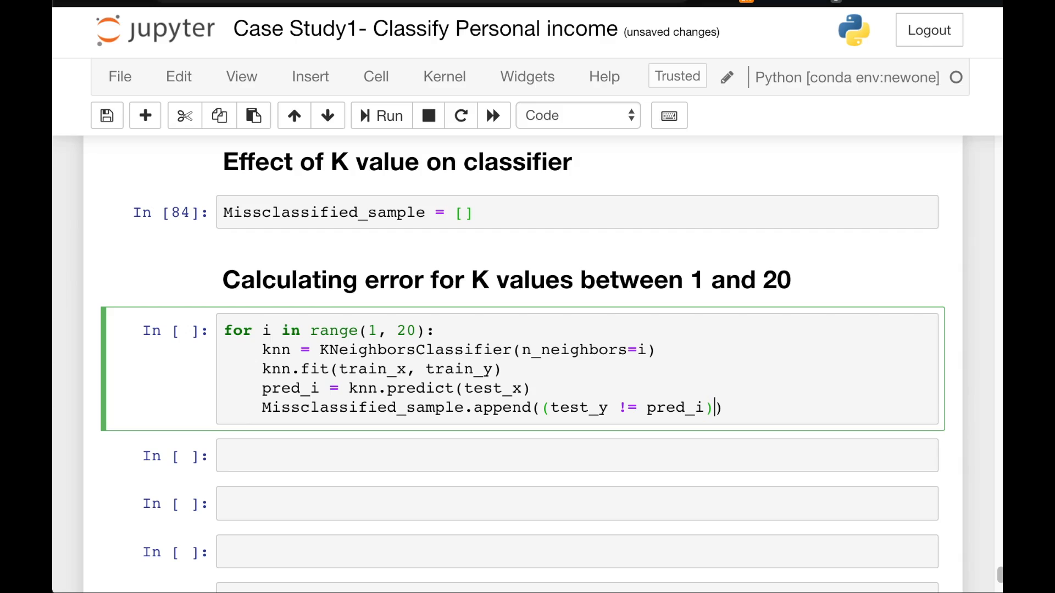
text(.sum)
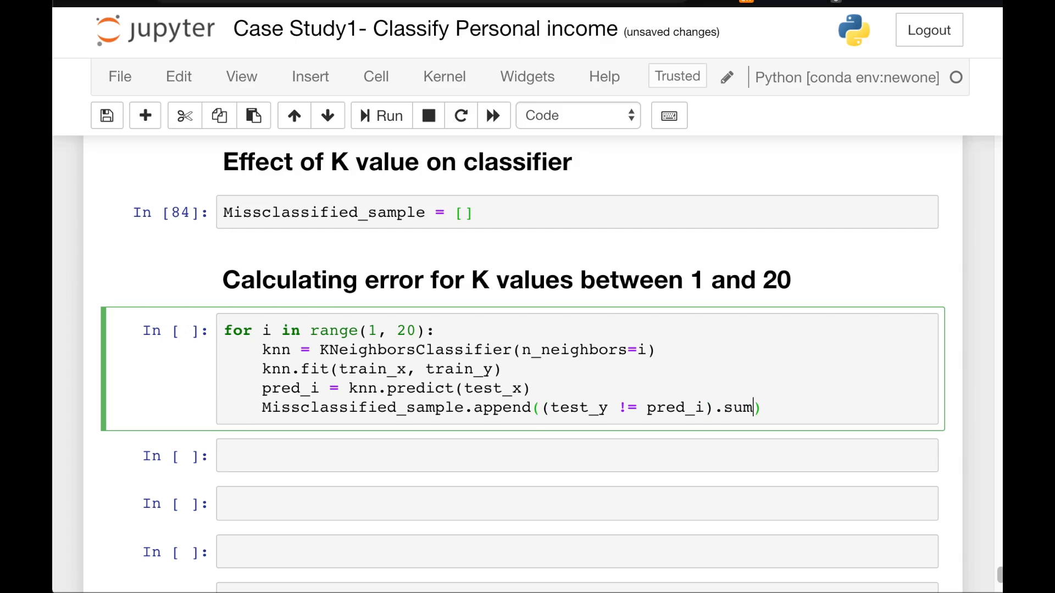
text(())
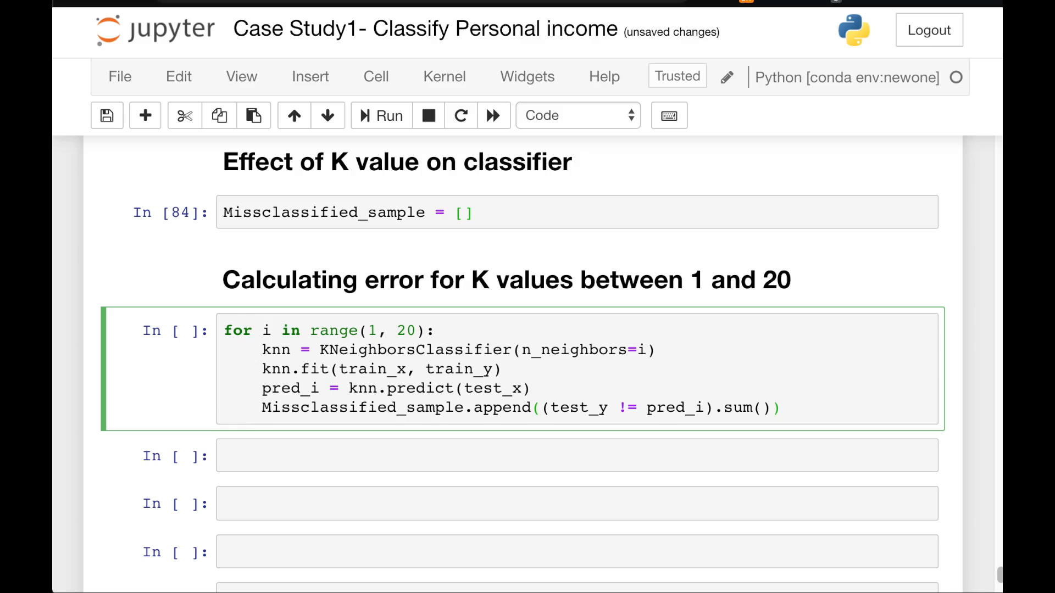
Run the loop and write print(Missclassified_sample) to list misclassified counts per K.
click(386, 116)
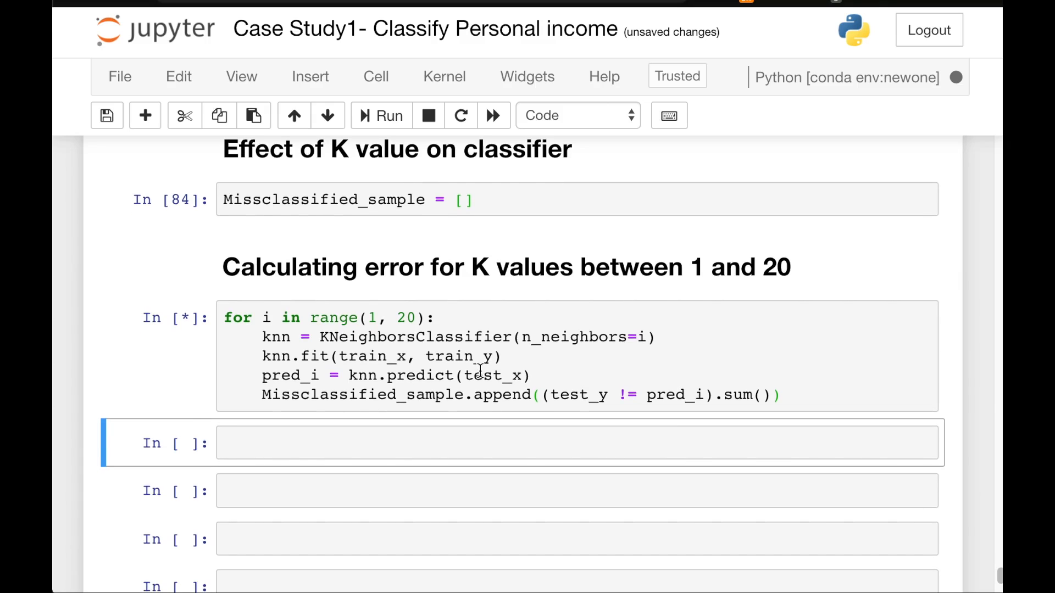
scroll(down, 3)
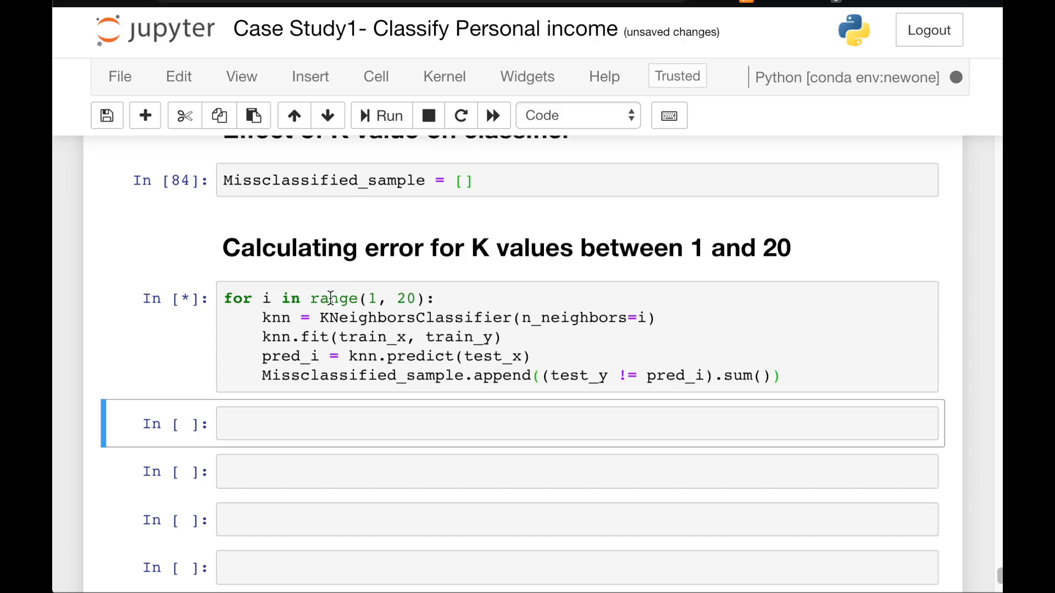
mouse_move(377, 298)
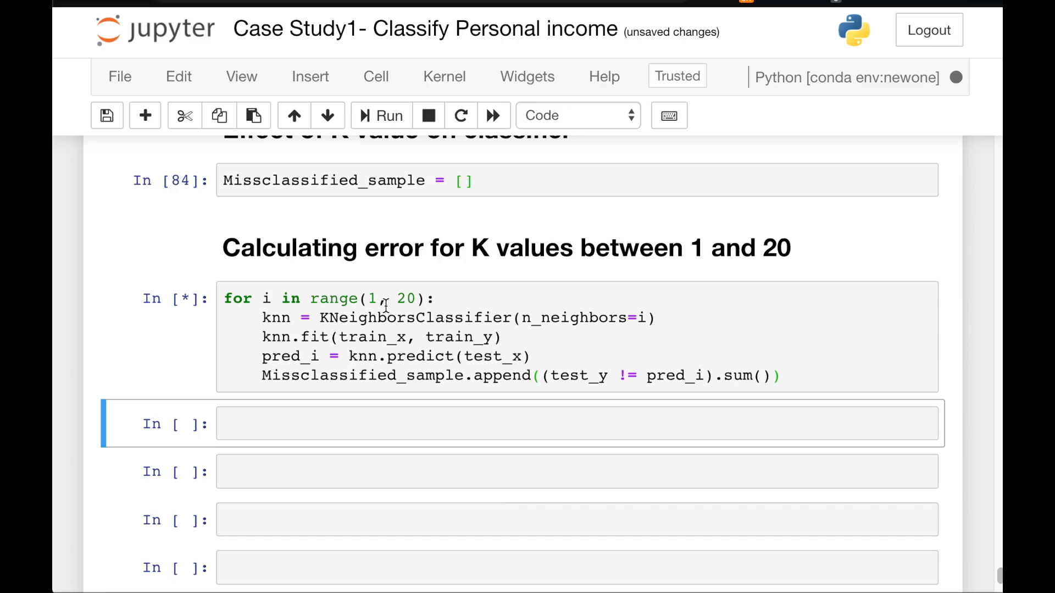
mouse_move(562, 329)
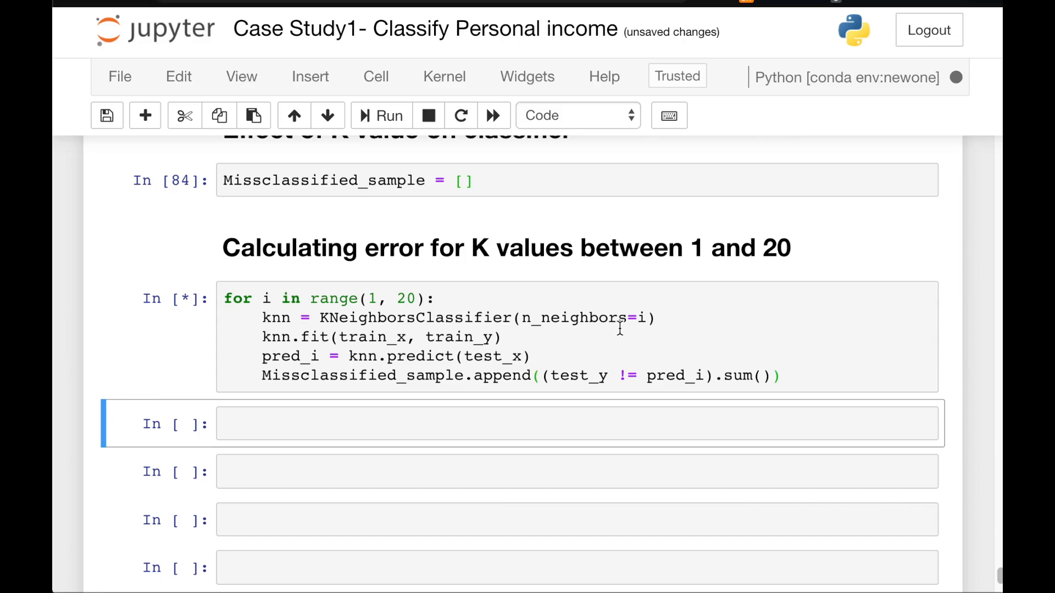
mouse_move(665, 328)
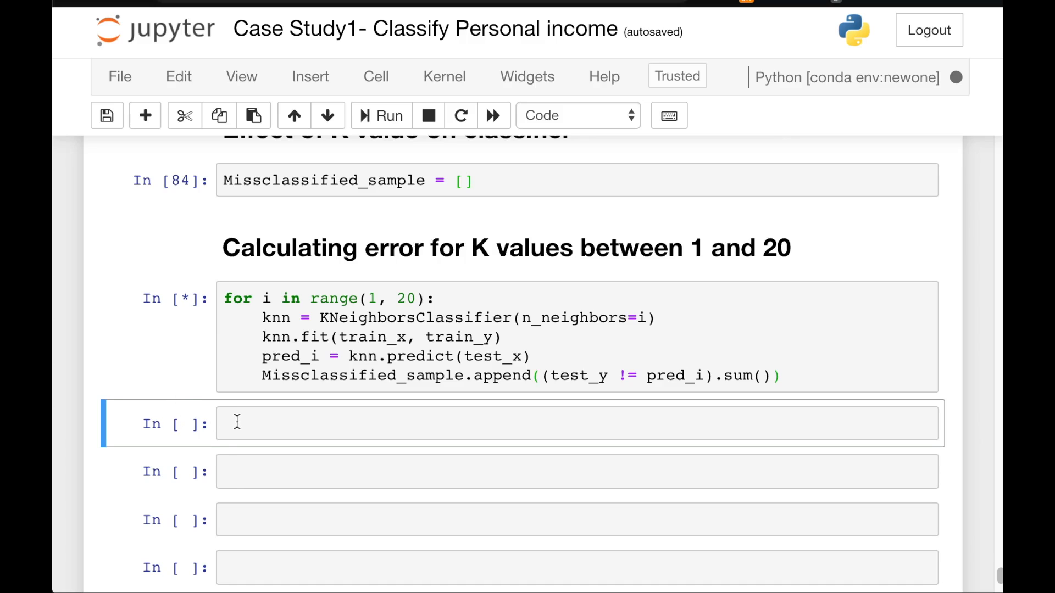
text(pri)
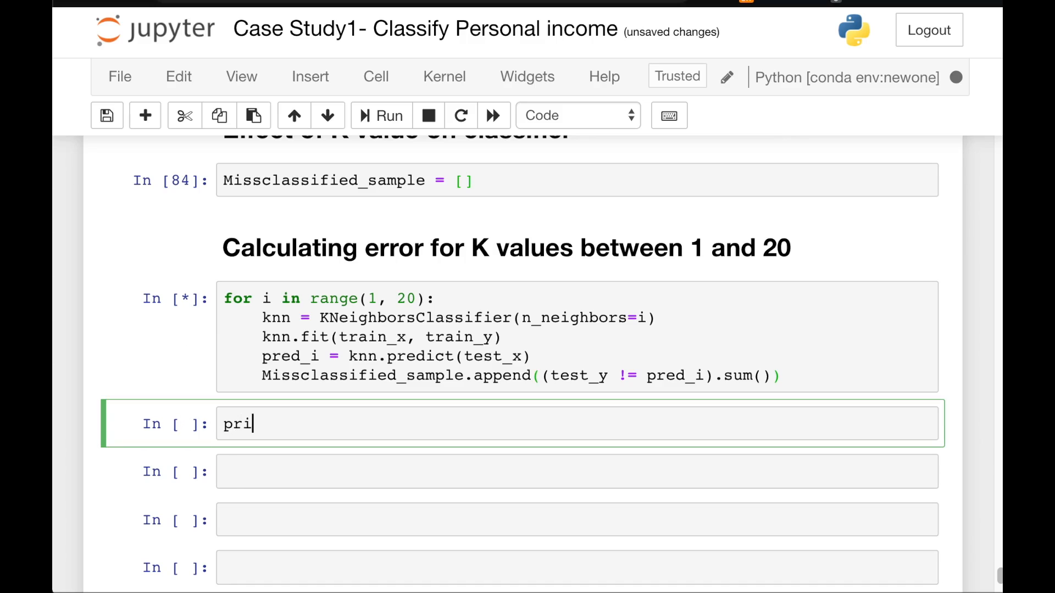
text(nt(M))
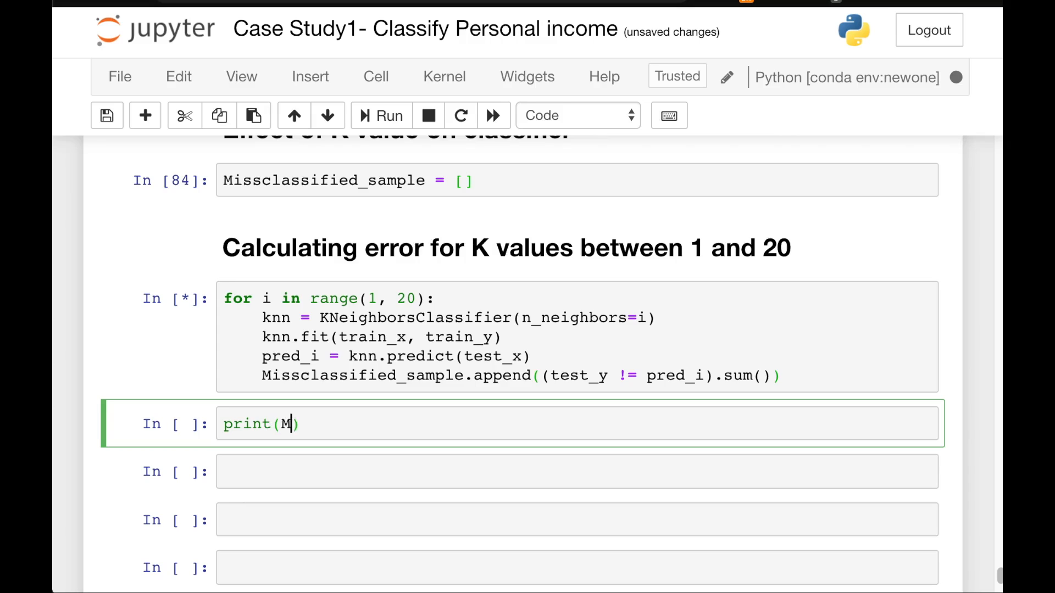
text(issclassified_sample)
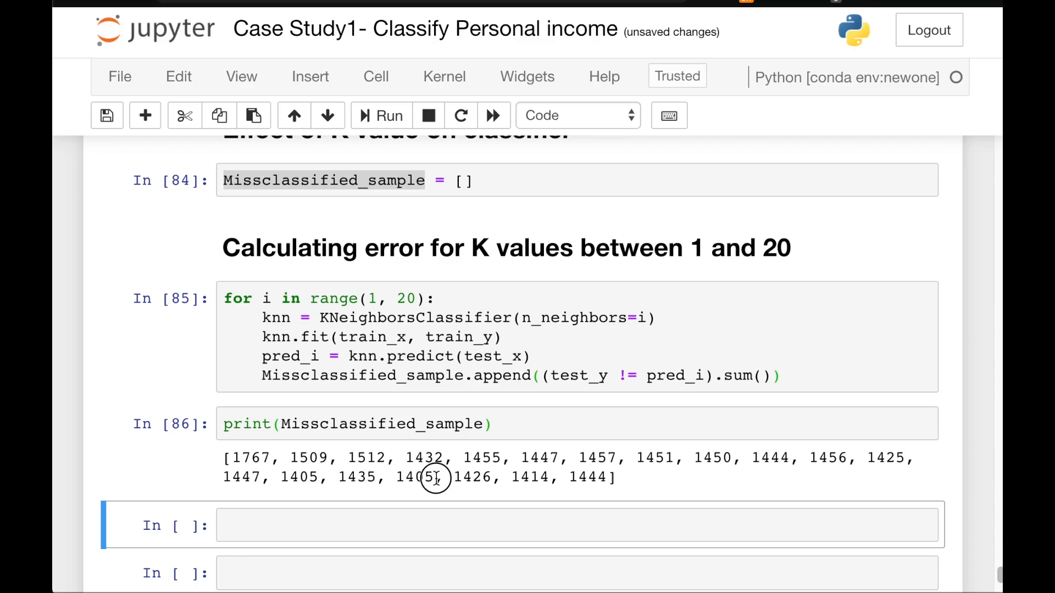
Highlight the 1405 count in the output list and move to the KNN_classifier cell.
double_click(415, 477)
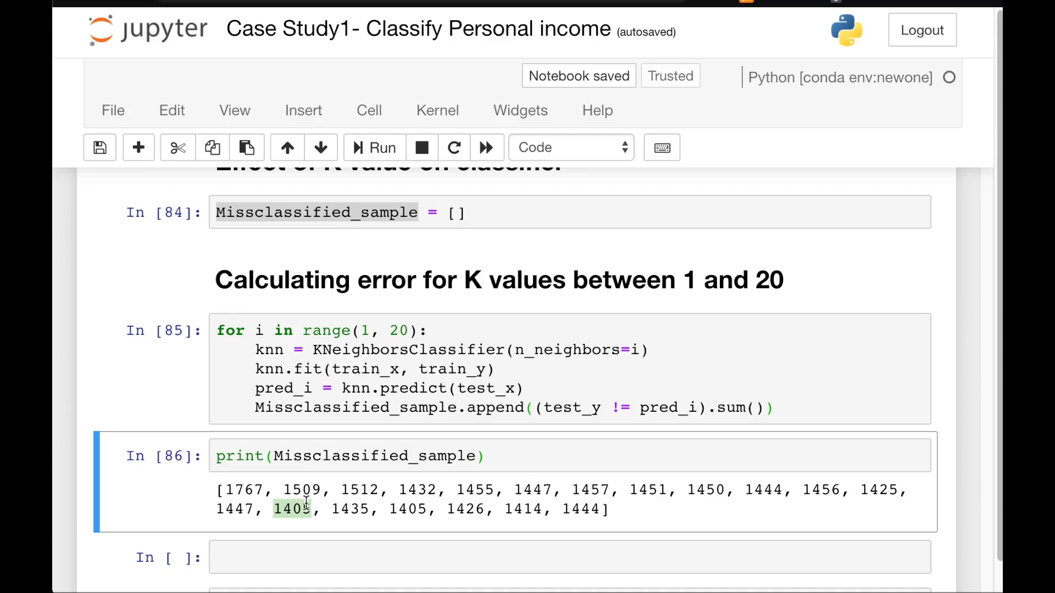
scroll(down, 3)
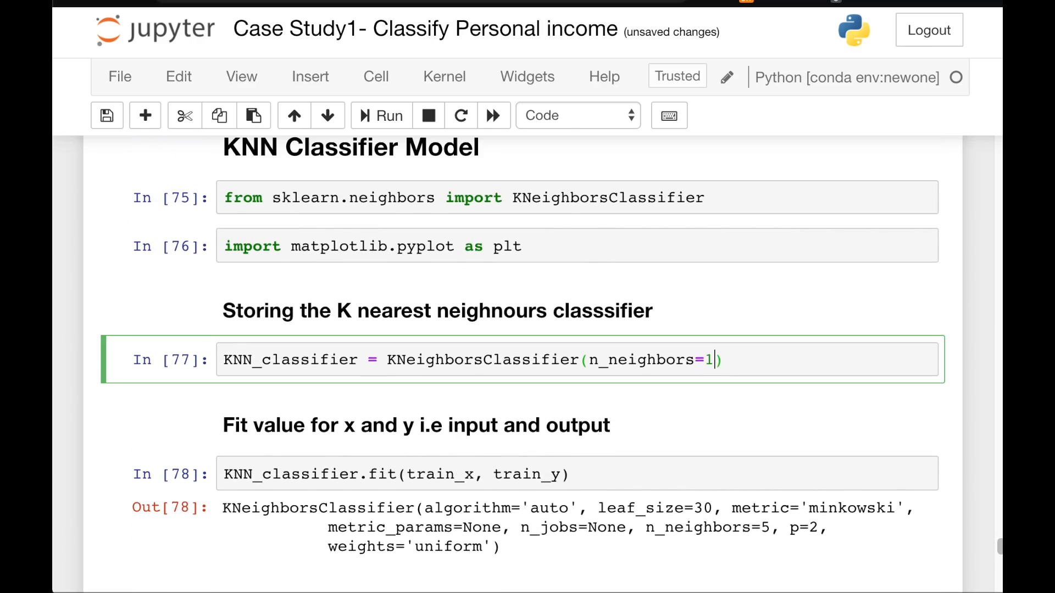
Set n_neighbors=14, refit the classifier and rerun the prediction and confusion matrix cells.
text(4)
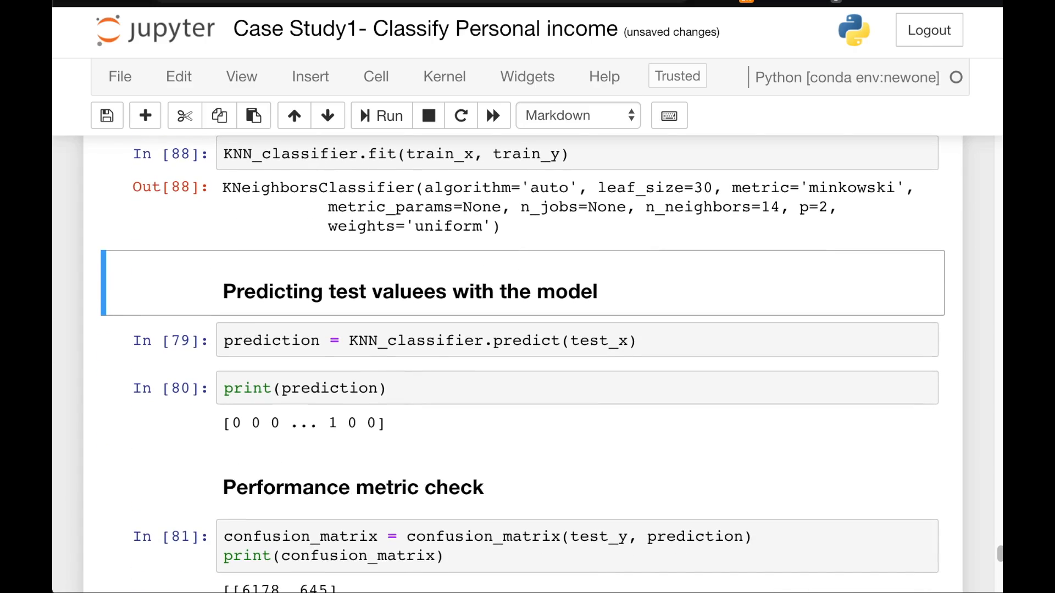
click(380, 115)
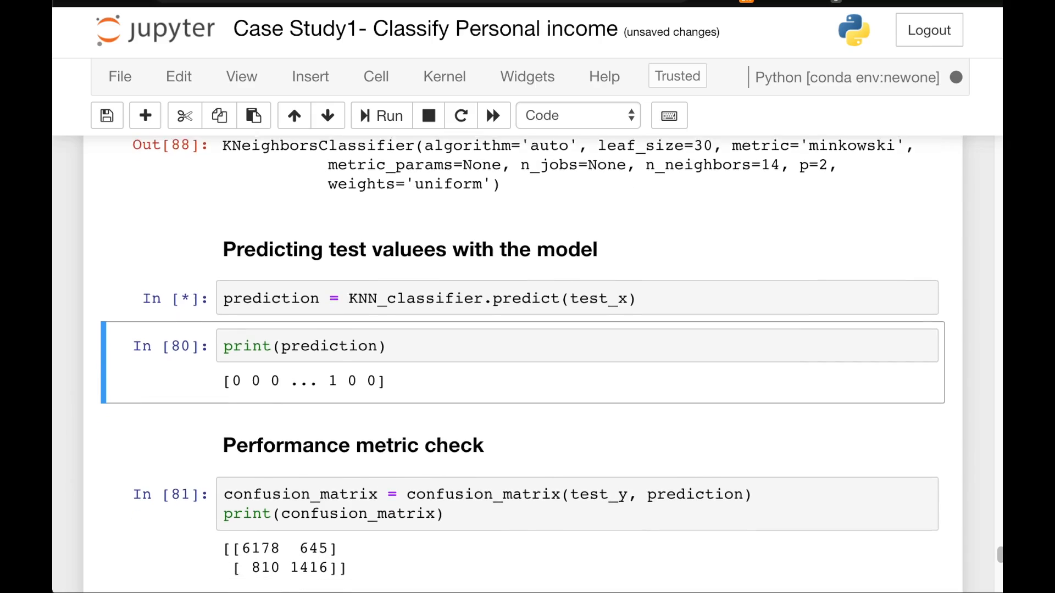
scroll(down, 3)
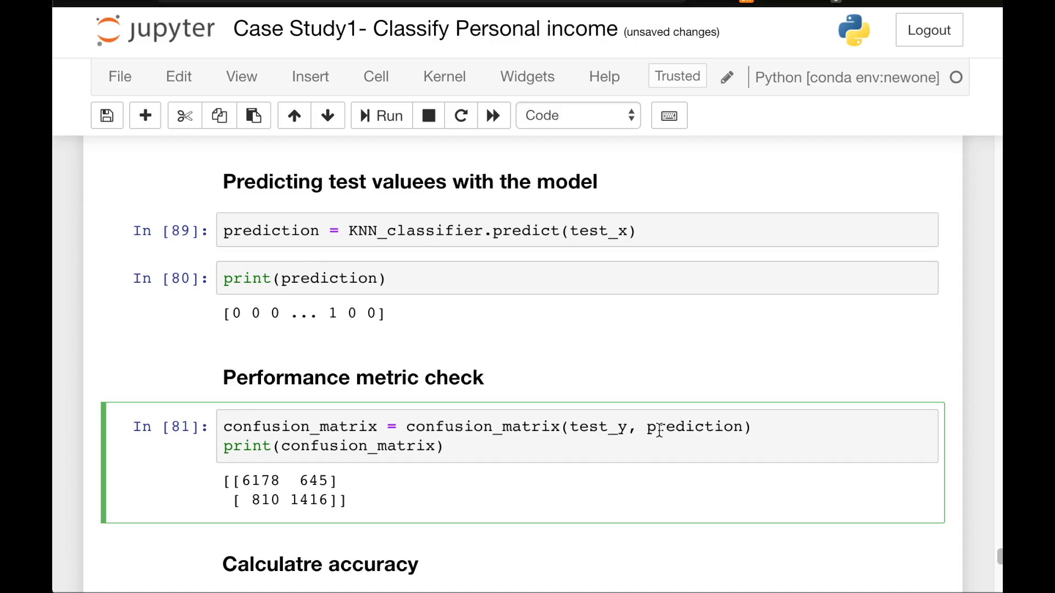
click(388, 116)
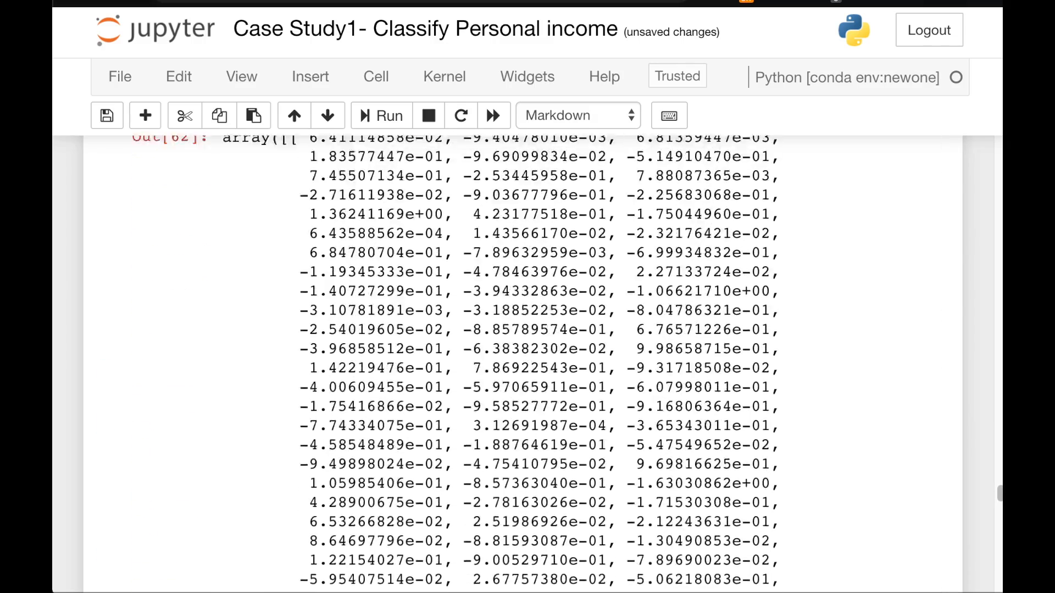
Re-execute the earlier cells from the train/test split down through fit and predict.
scroll(down, 3)
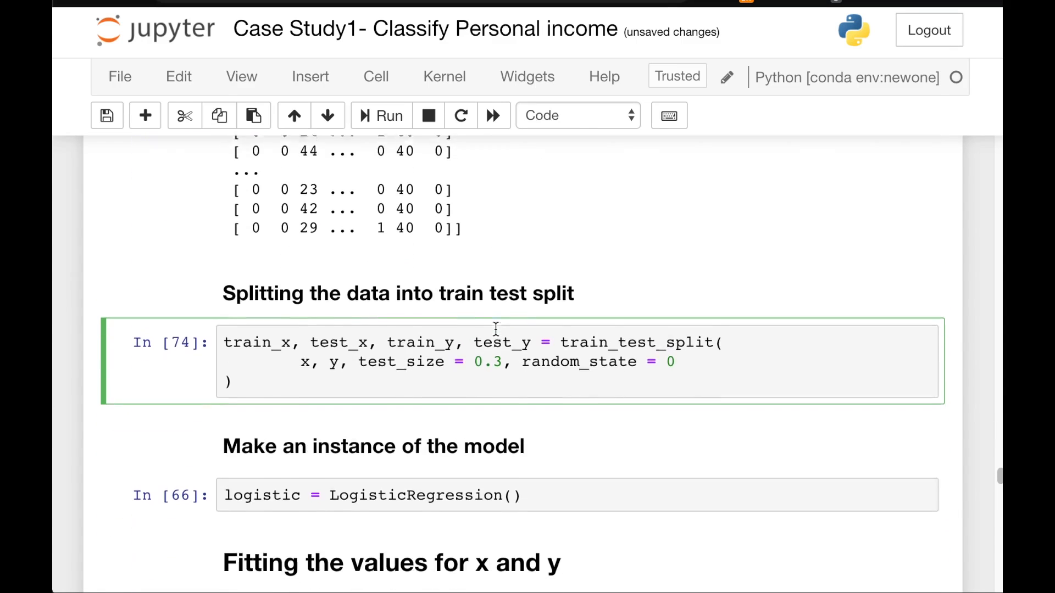
click(376, 76)
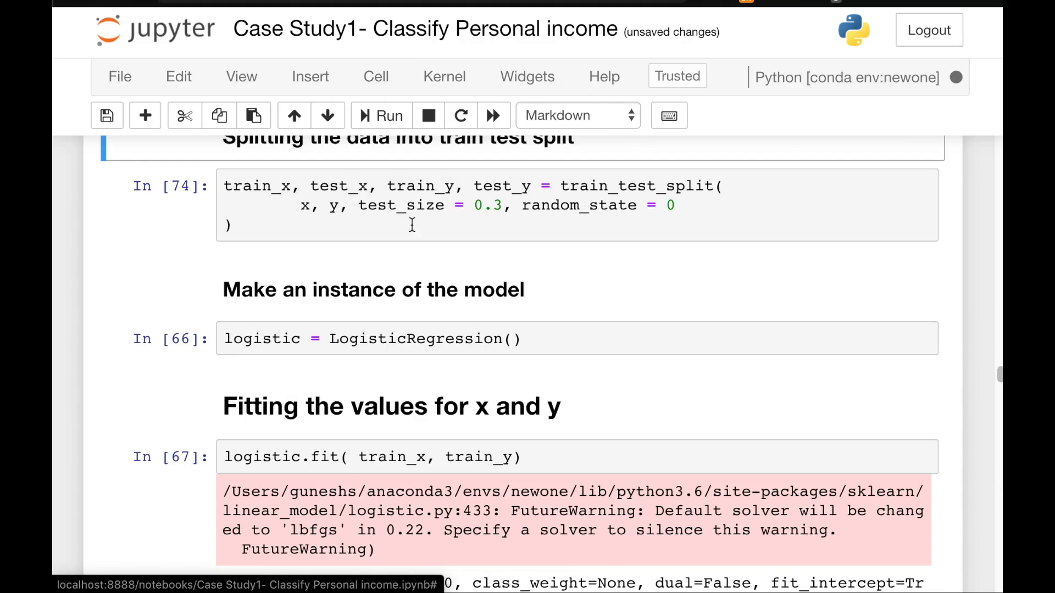
scroll(down, 3)
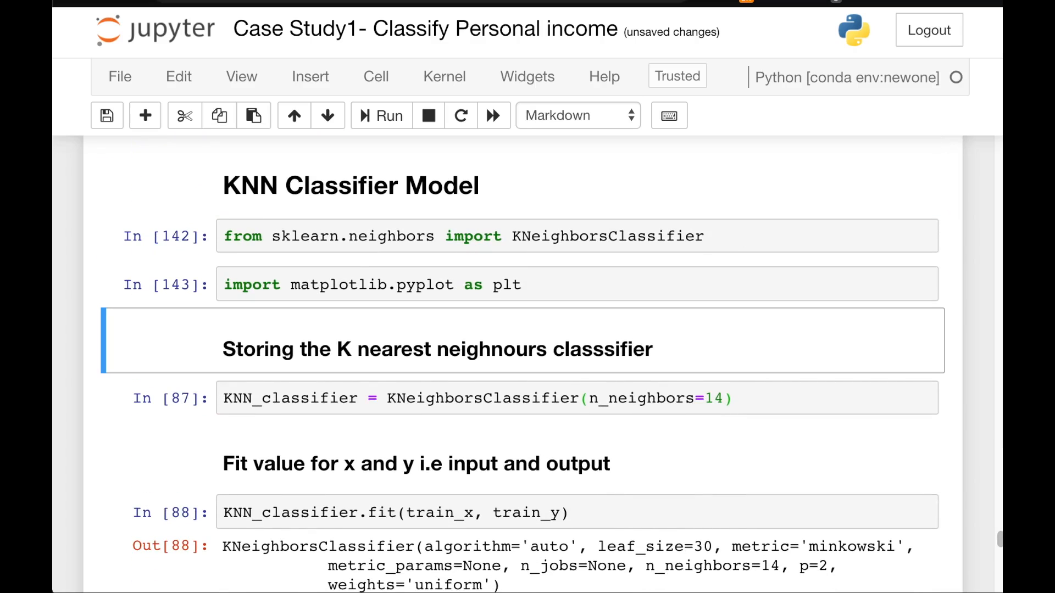
click(381, 116)
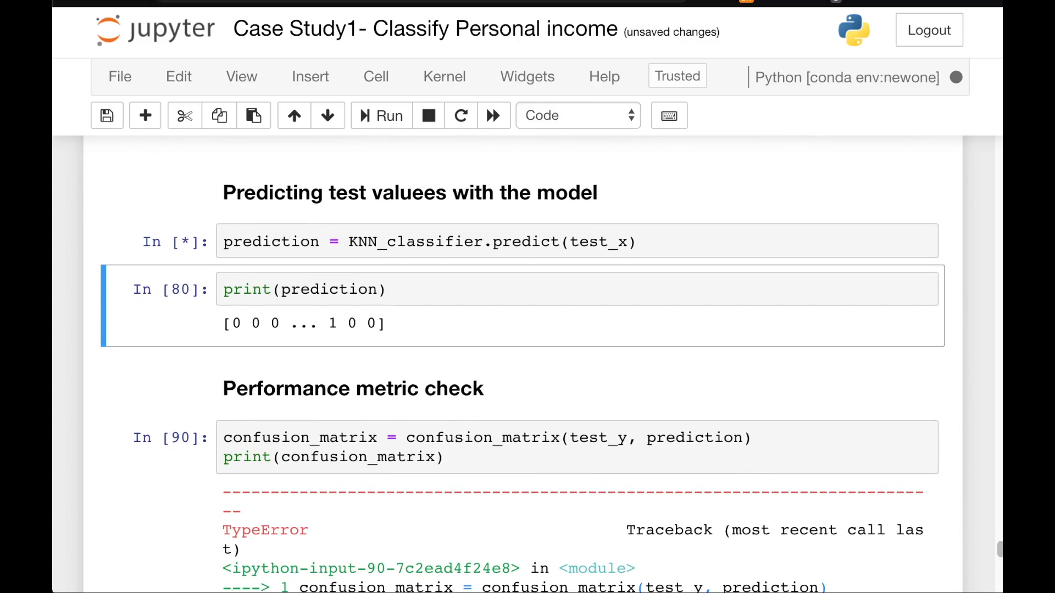
Rerun confusion matrix and accuracy, highlighting 6398 and the 0.844734 accuracy value.
scroll(down, 3)
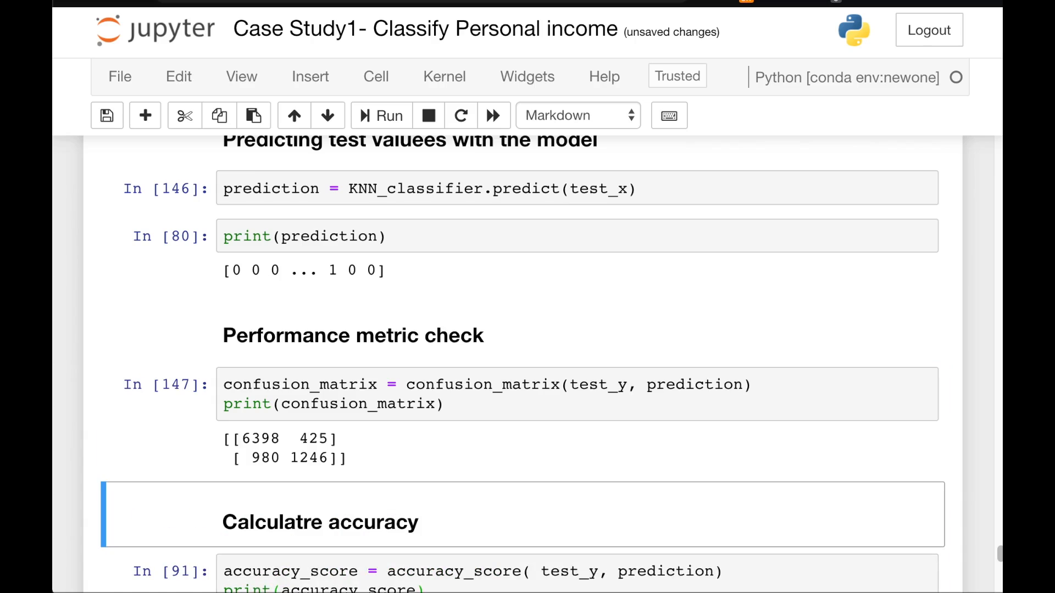
scroll(down, 3)
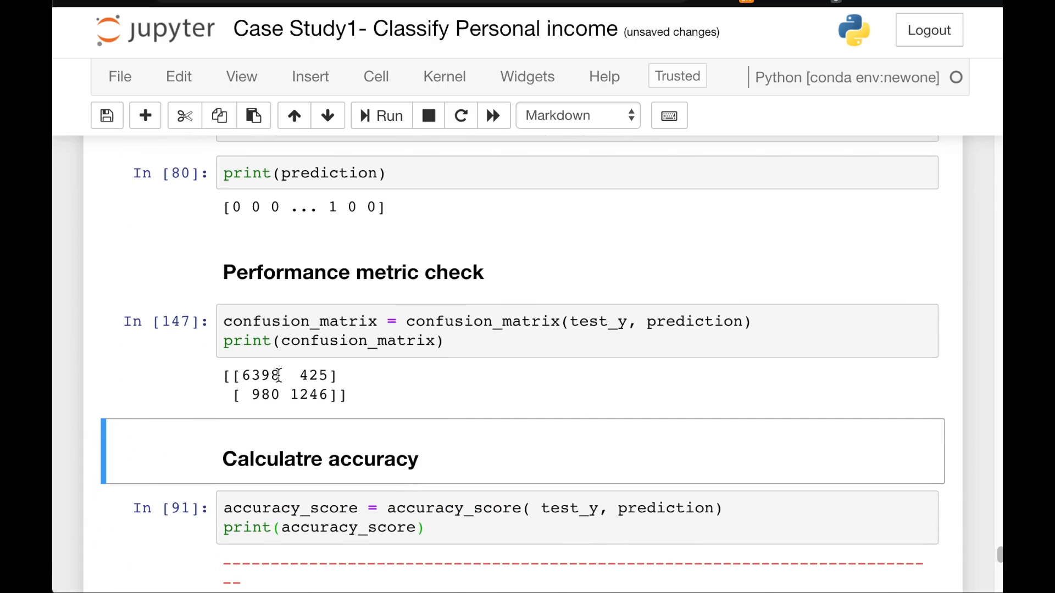
double_click(254, 374)
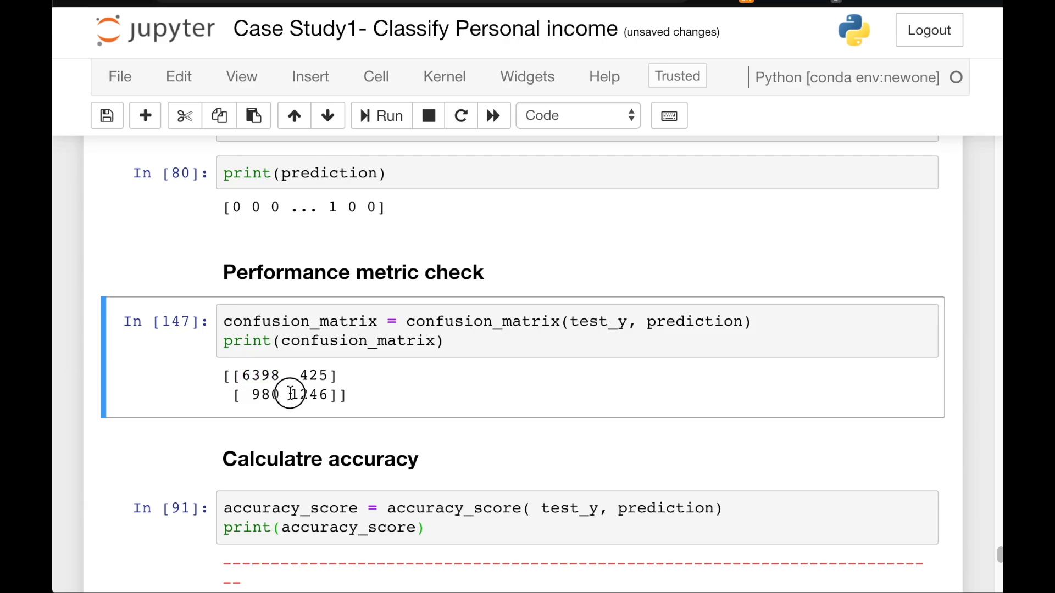
mouse_move(283, 377)
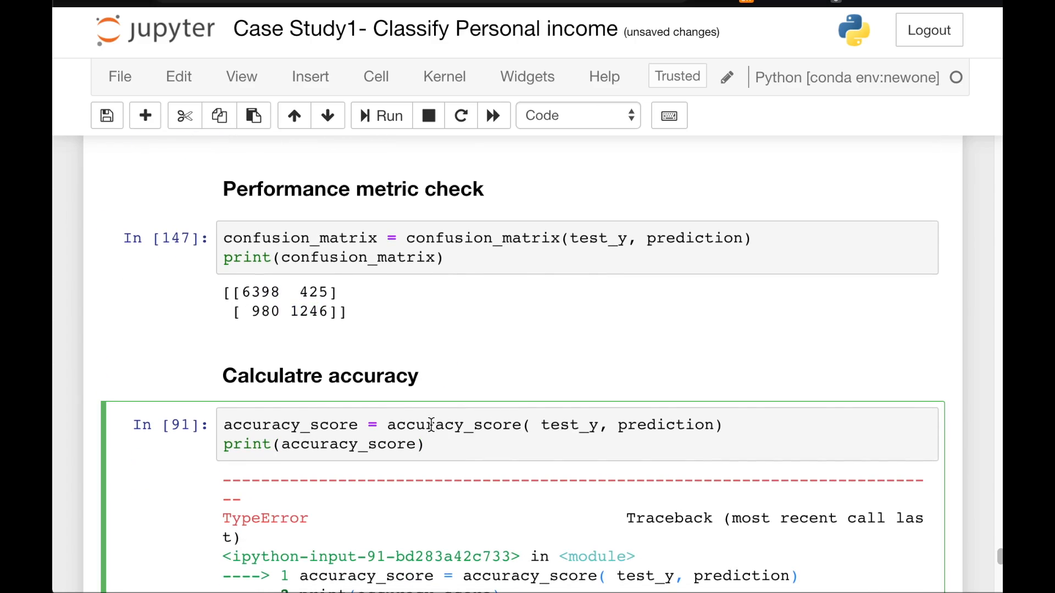
click(380, 116)
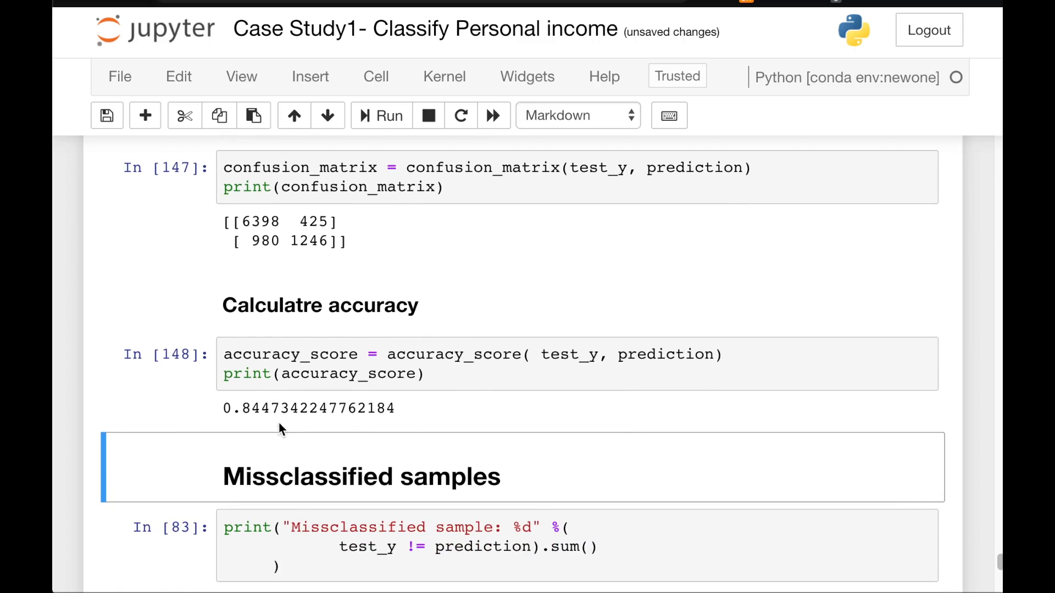
drag(261, 408, 367, 407)
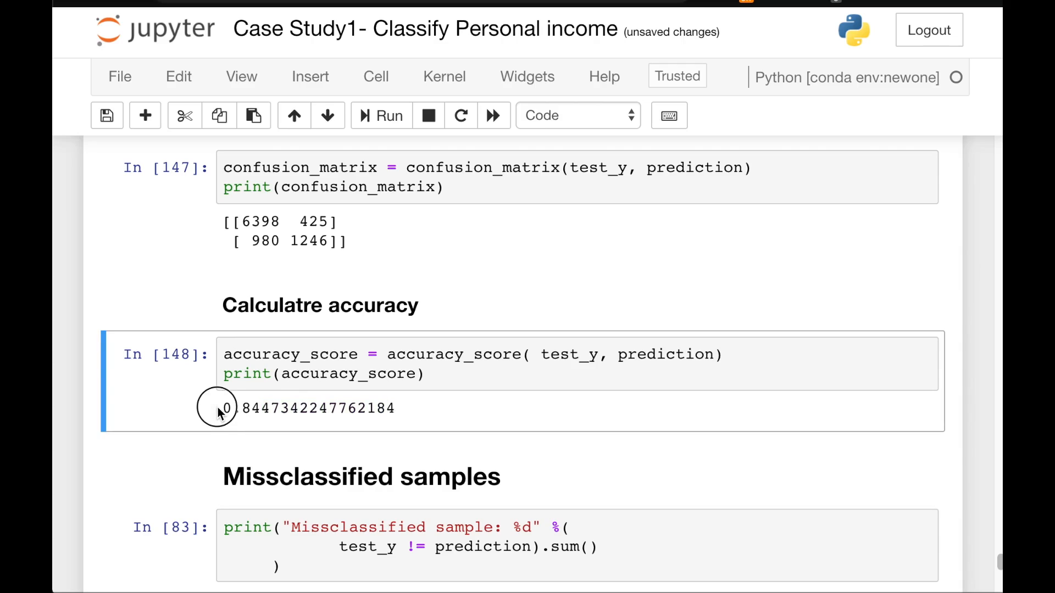
drag(224, 408, 299, 408)
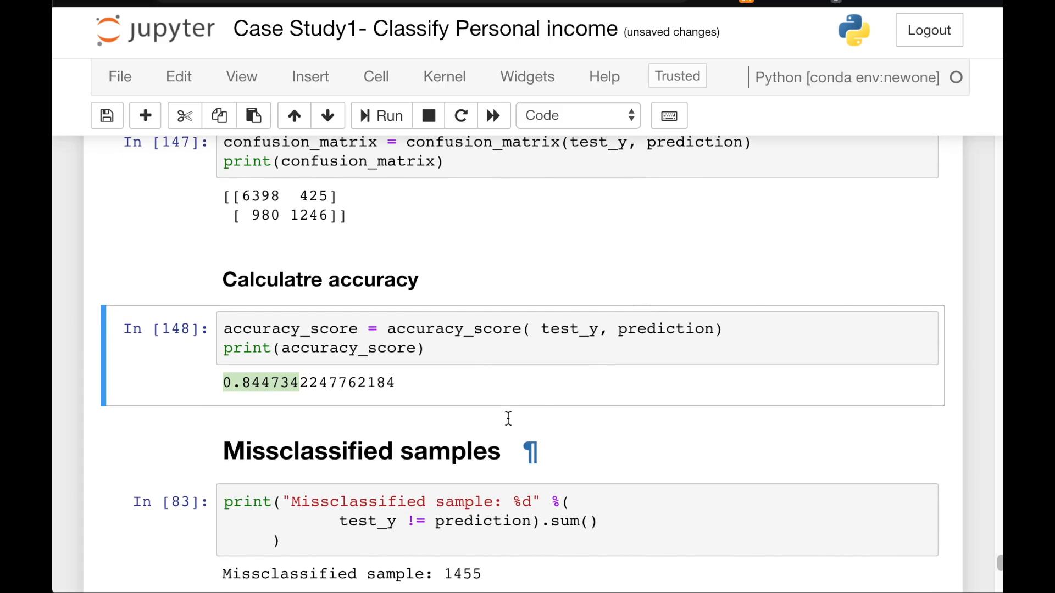
Rerun the misclassified-sample count, now 1405, and scroll to the per-K list to compare.
scroll(down, 3)
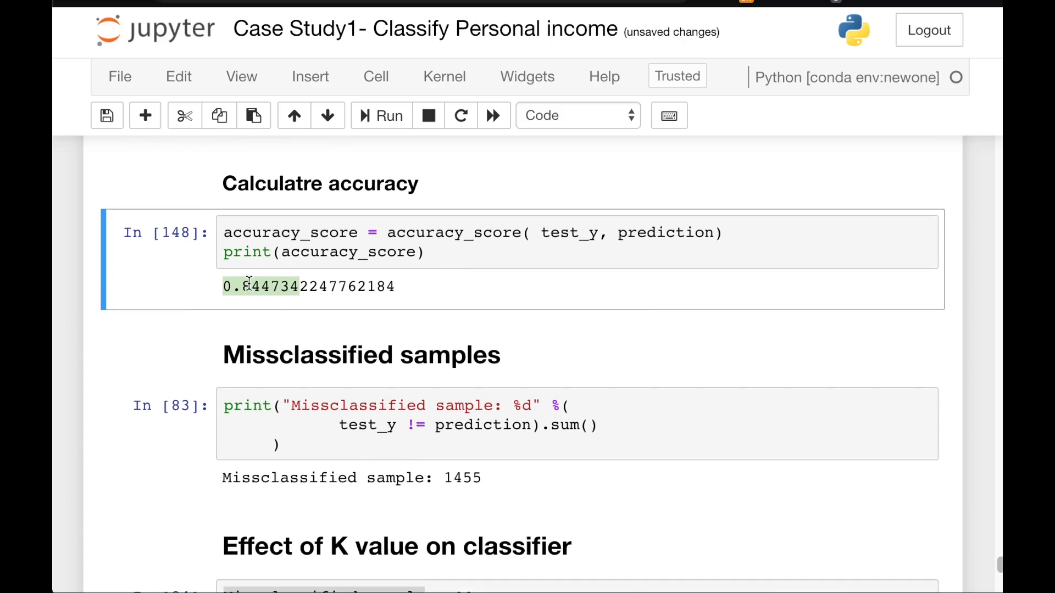
scroll(down, 3)
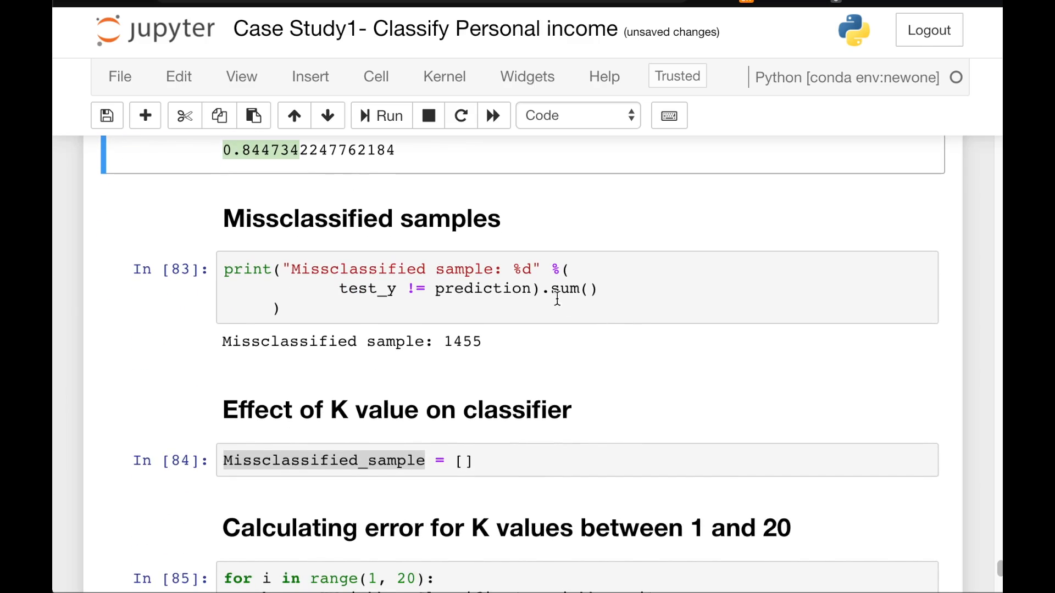
click(678, 315)
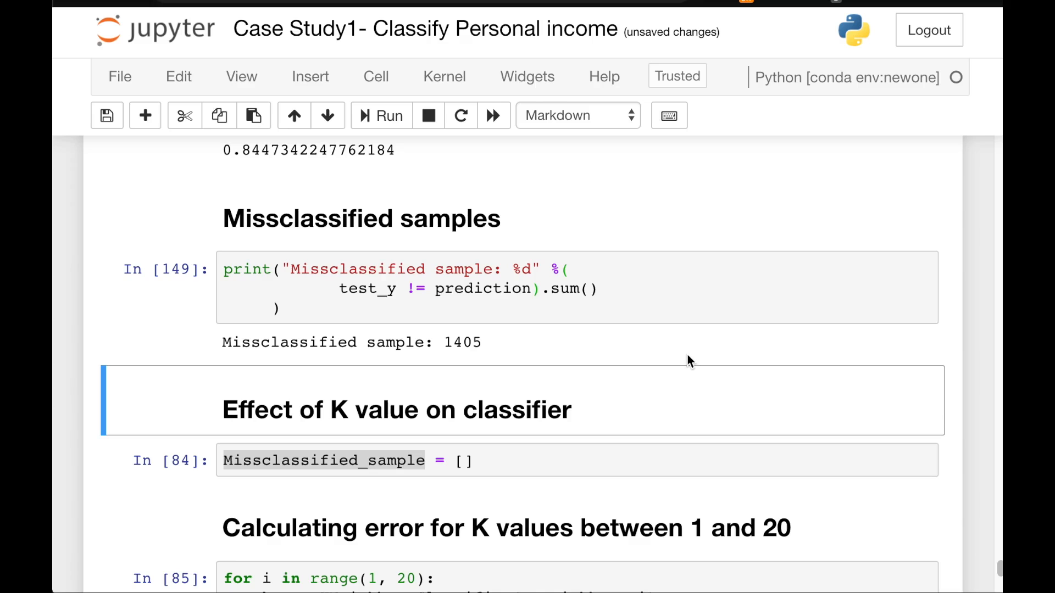
scroll(down, 3)
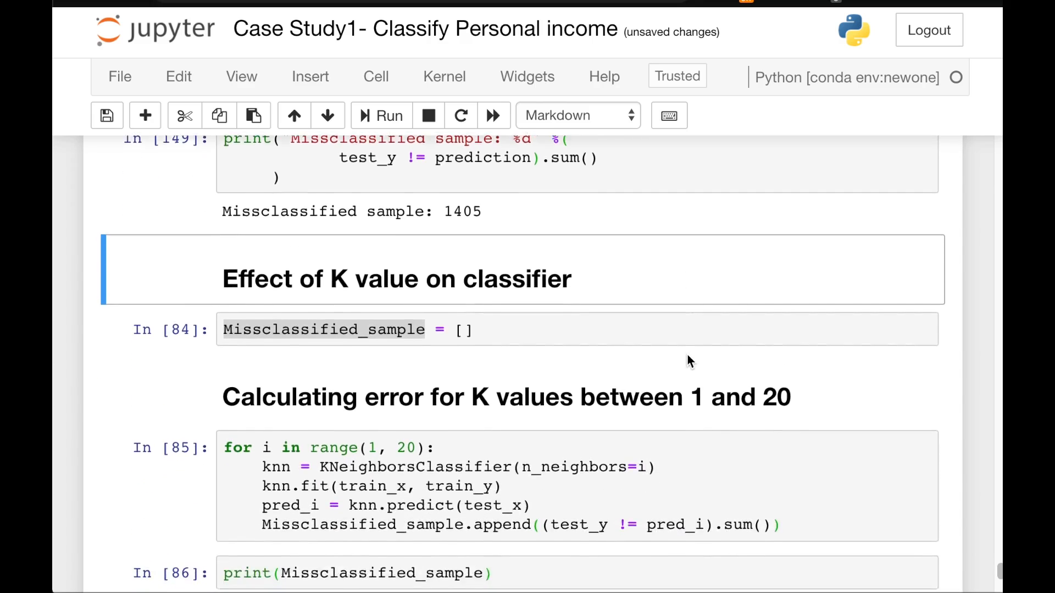
scroll(down, 3)
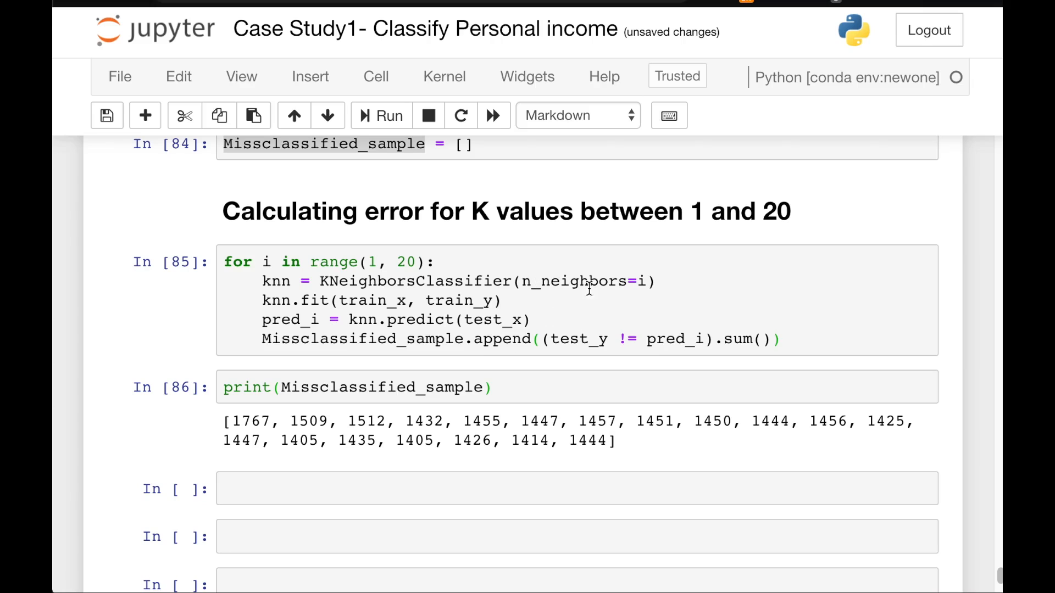
scroll(down, 3)
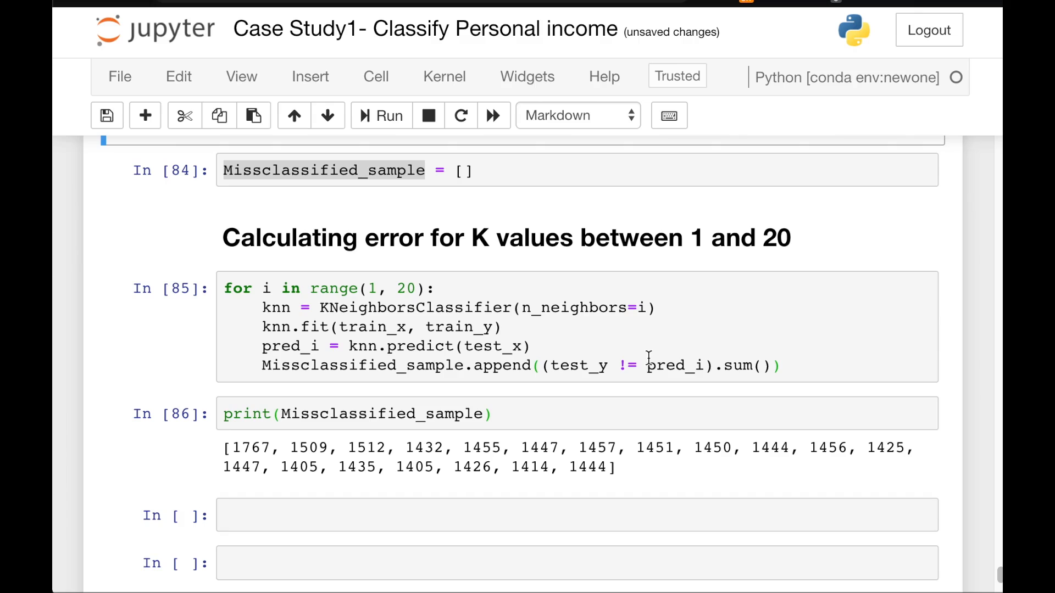
scroll(down, 3)
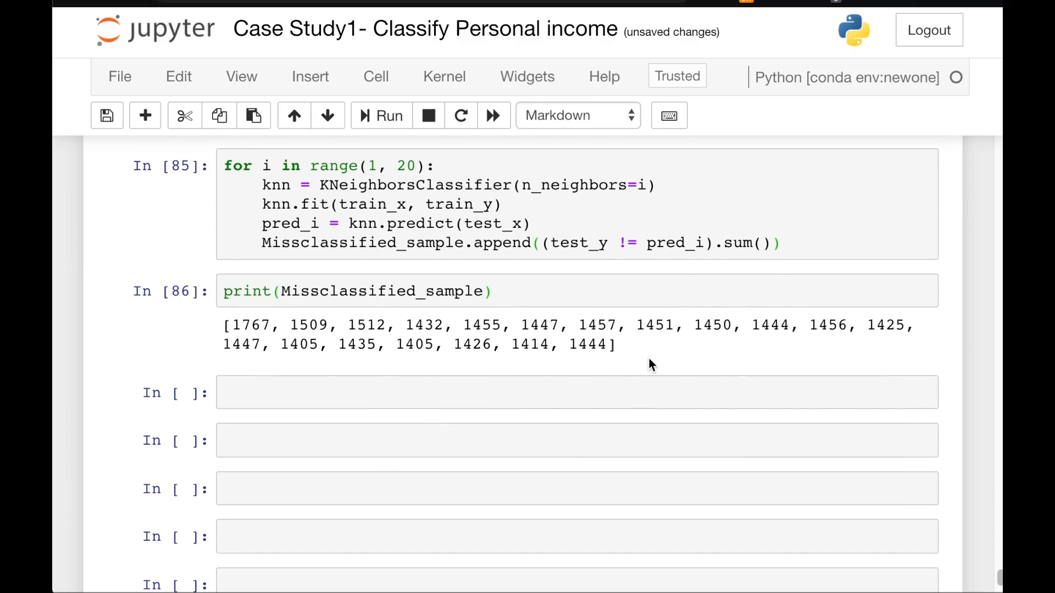